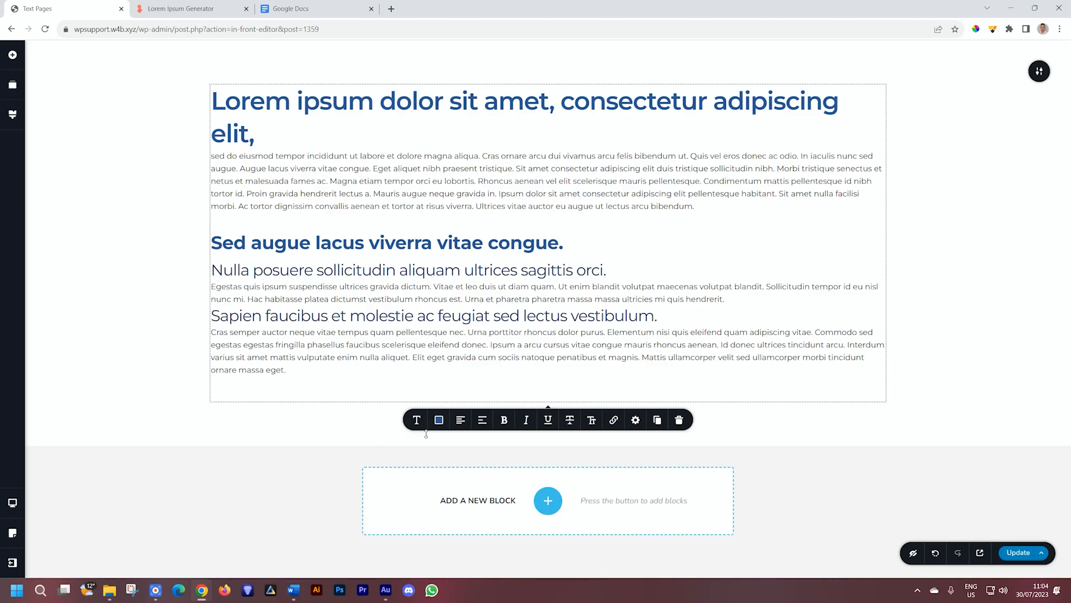
Step: Inspect the heading styles on the existing title and 'Sed augue' lines
click(417, 420)
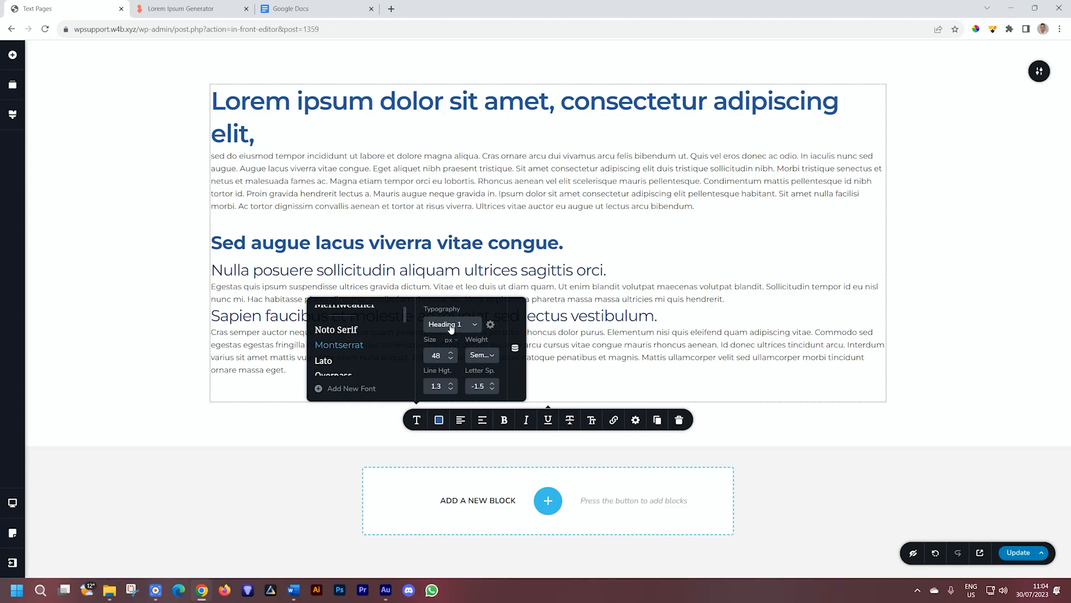
click(448, 243)
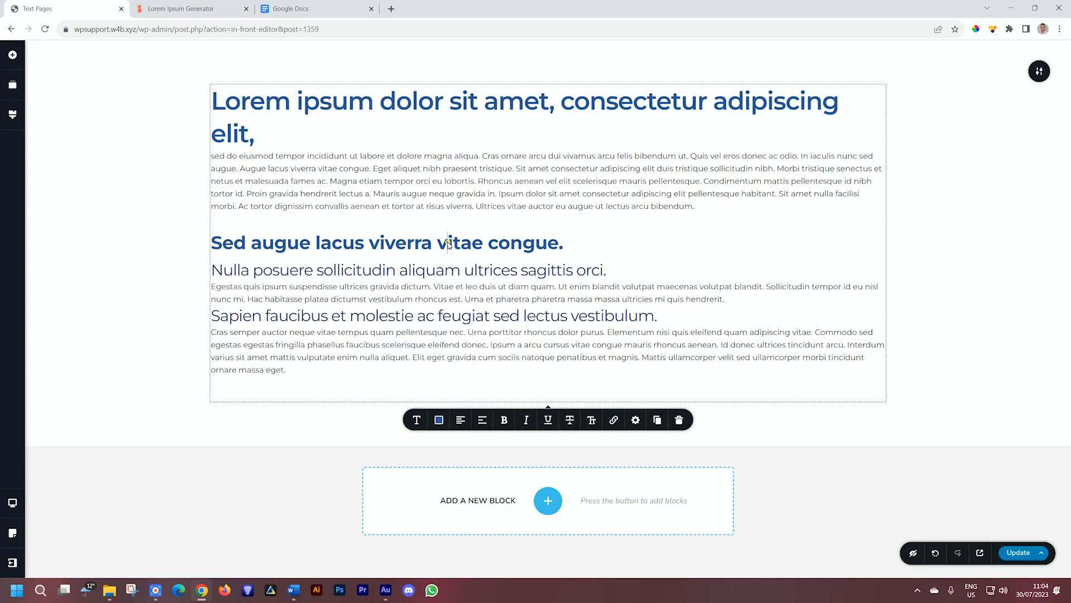
click(417, 419)
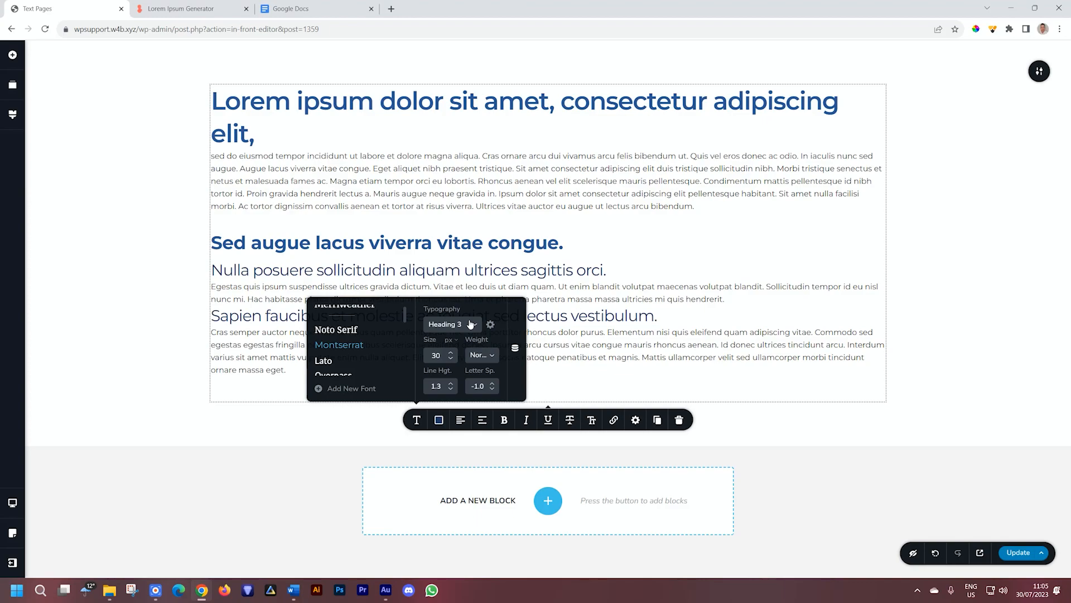
mouse_move(1007, 76)
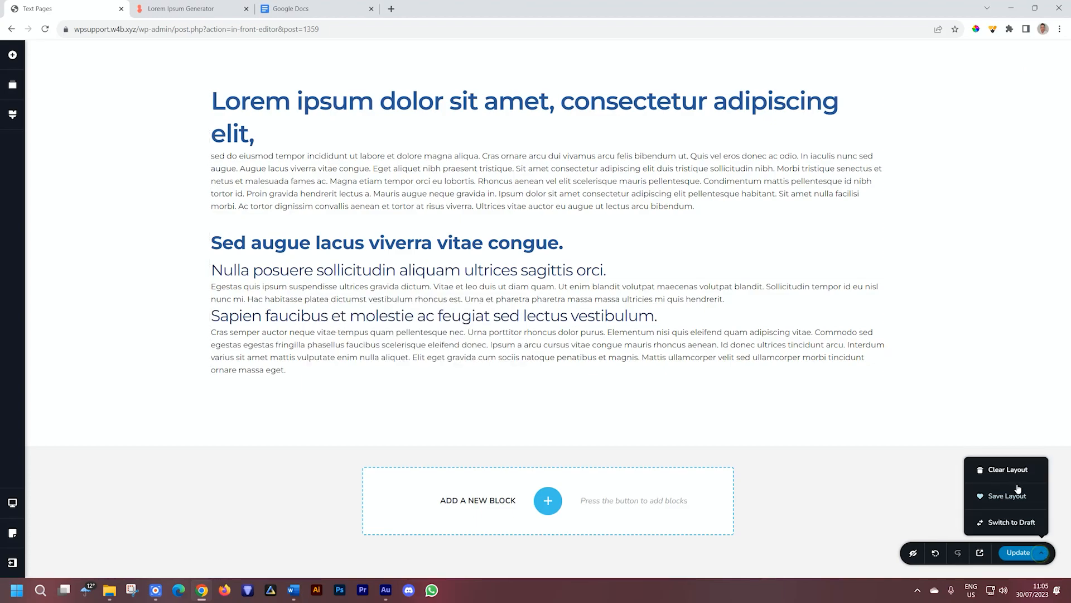
Step: Clear the page layout and add a fresh Text element, ready for editing
click(548, 500)
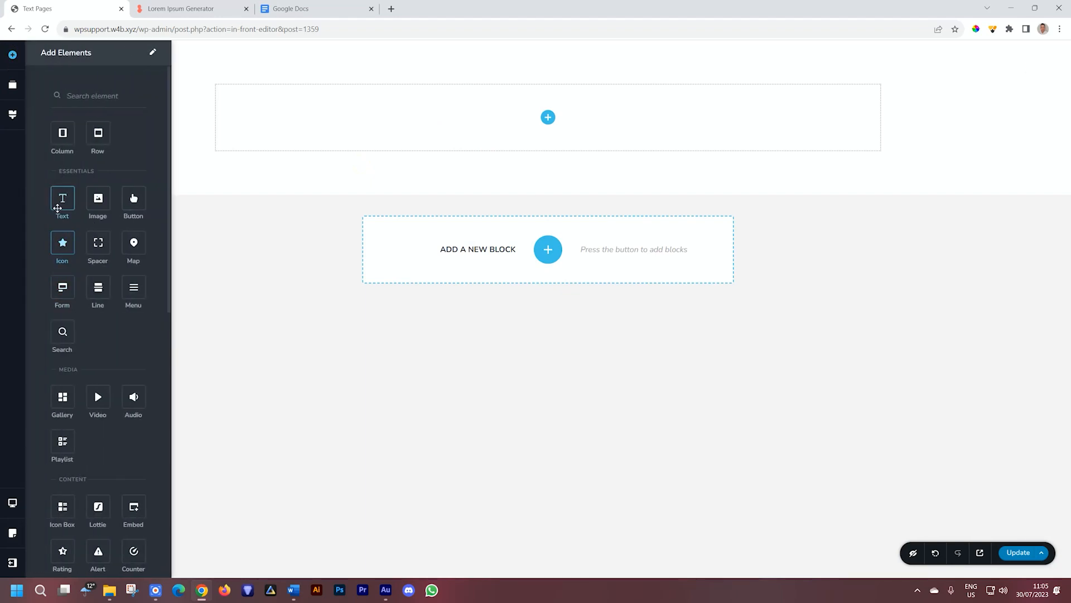
drag(62, 198, 548, 117)
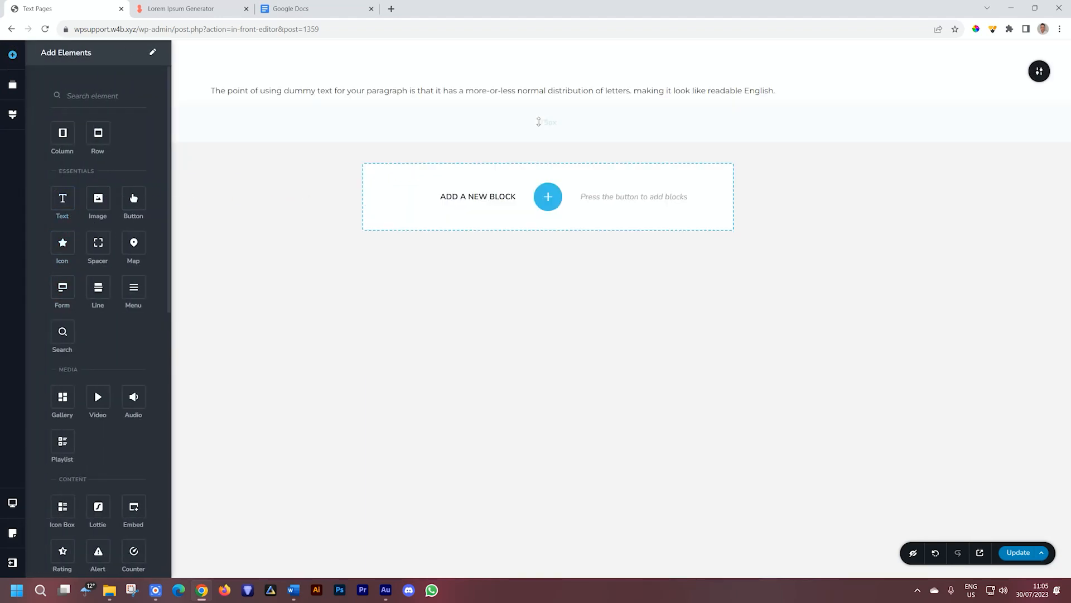
click(492, 90)
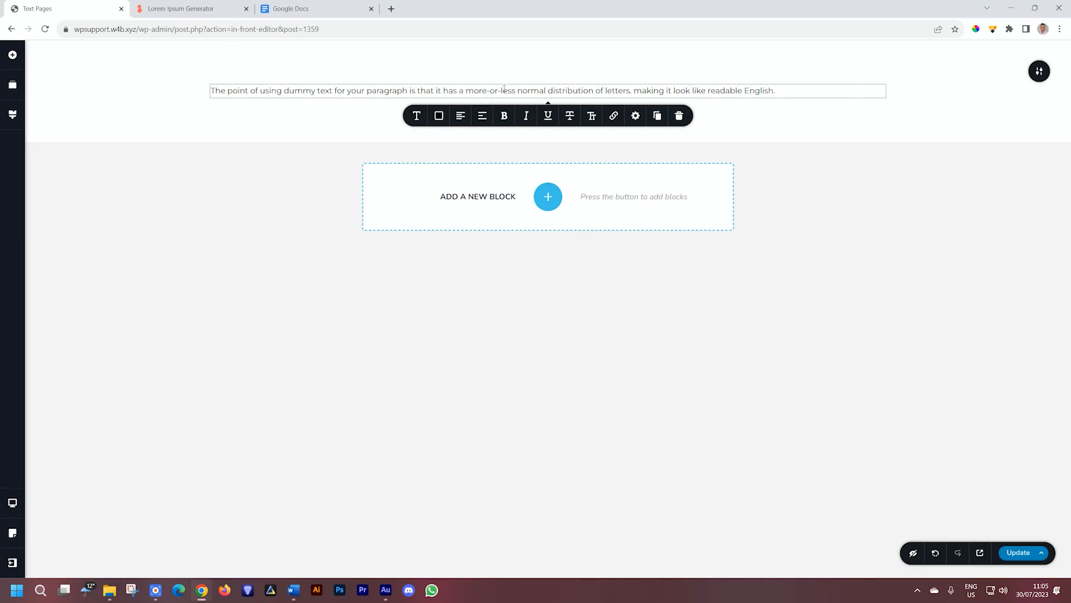
Step: Select the first two Lorem Ipsum paragraphs in the generator and bring up Word
click(185, 8)
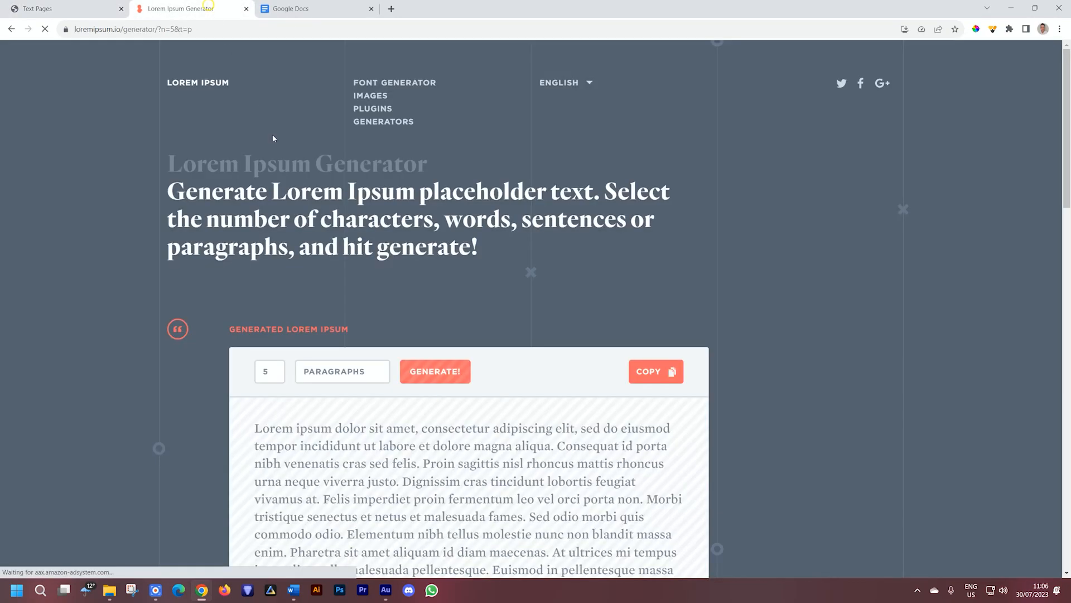
scroll(down, 3)
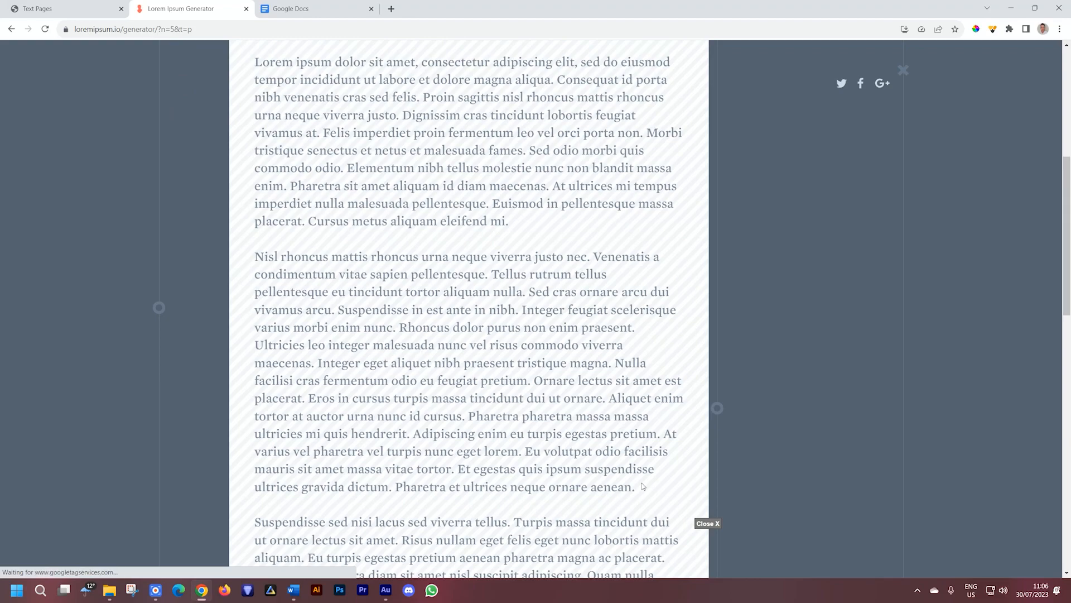
drag(254, 61, 634, 487)
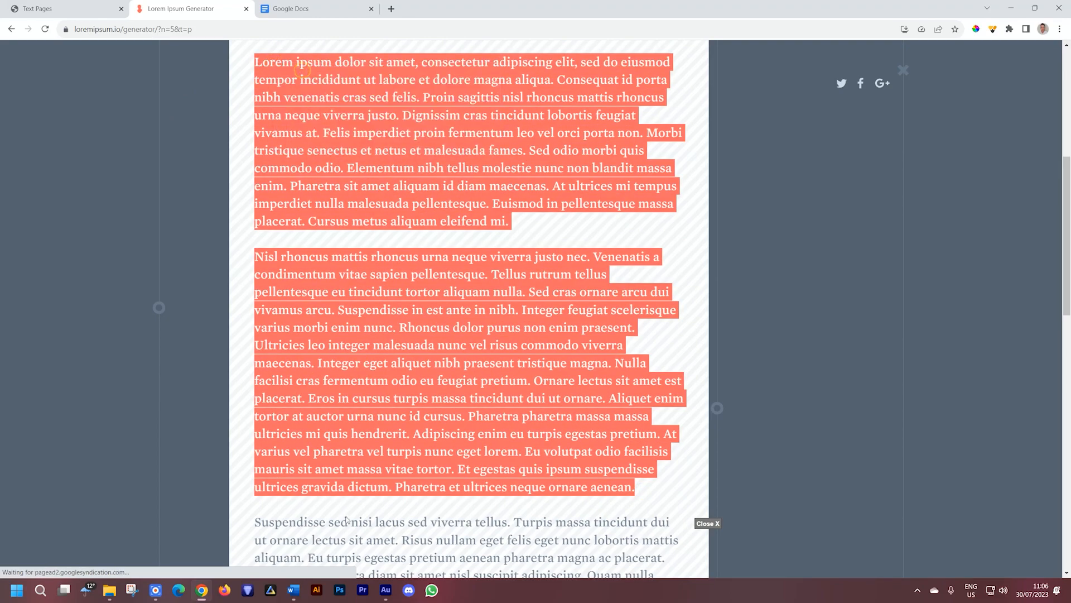
click(292, 590)
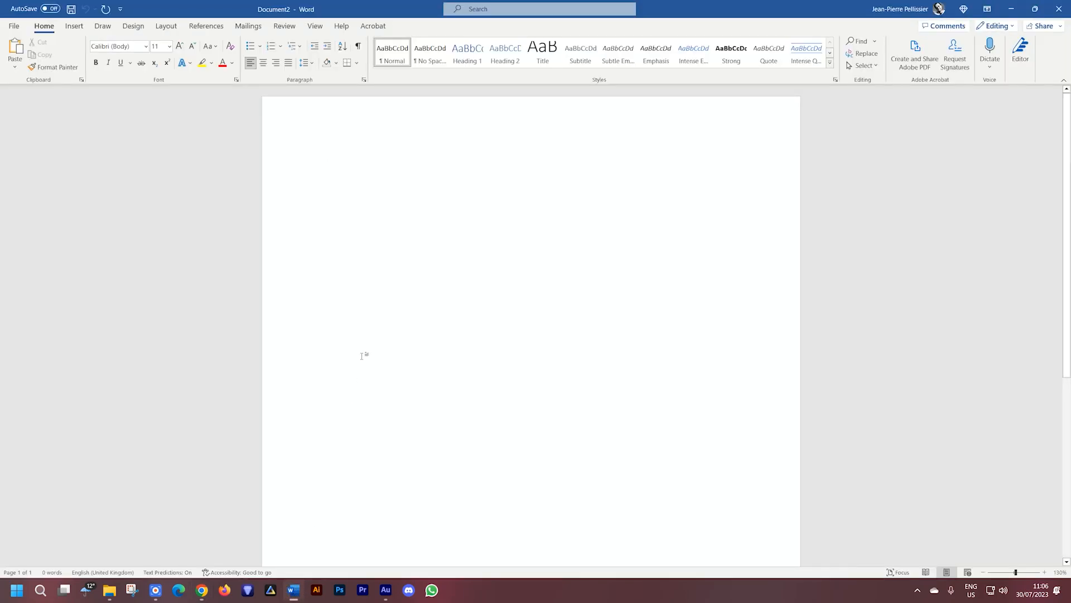
Step: Paste the Lorem ipsum into Word and split short heading lines off the body paragraphs
key(ctrl+v)
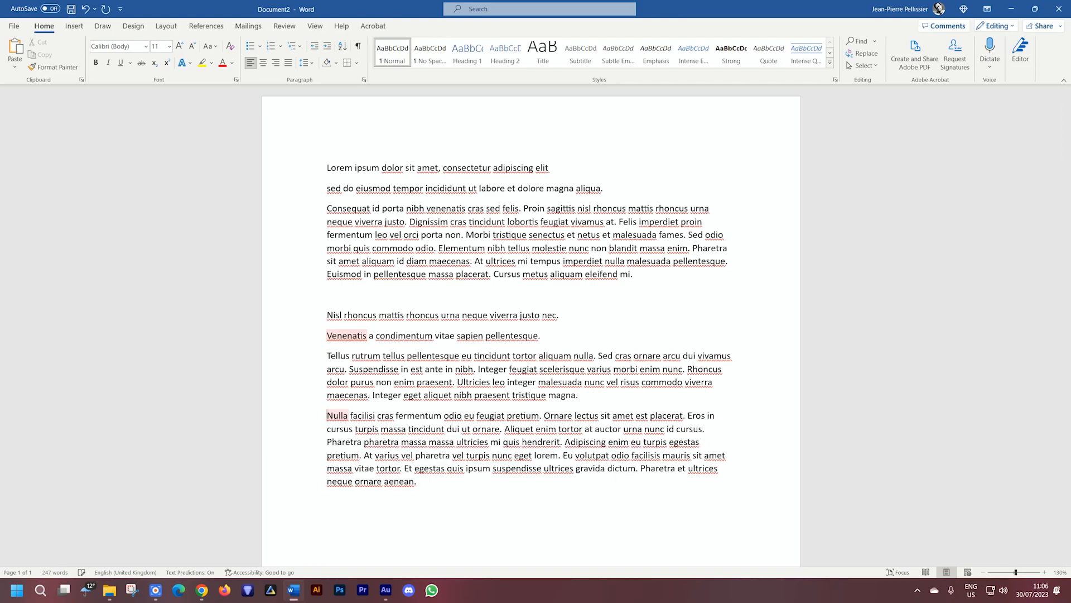
double_click(557, 415)
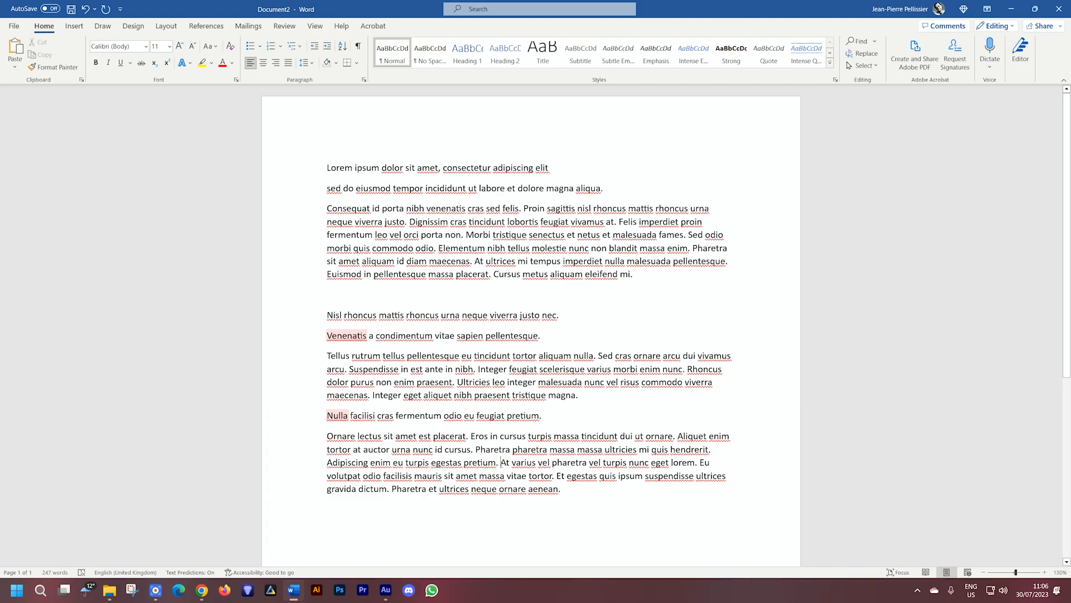
key(enter)
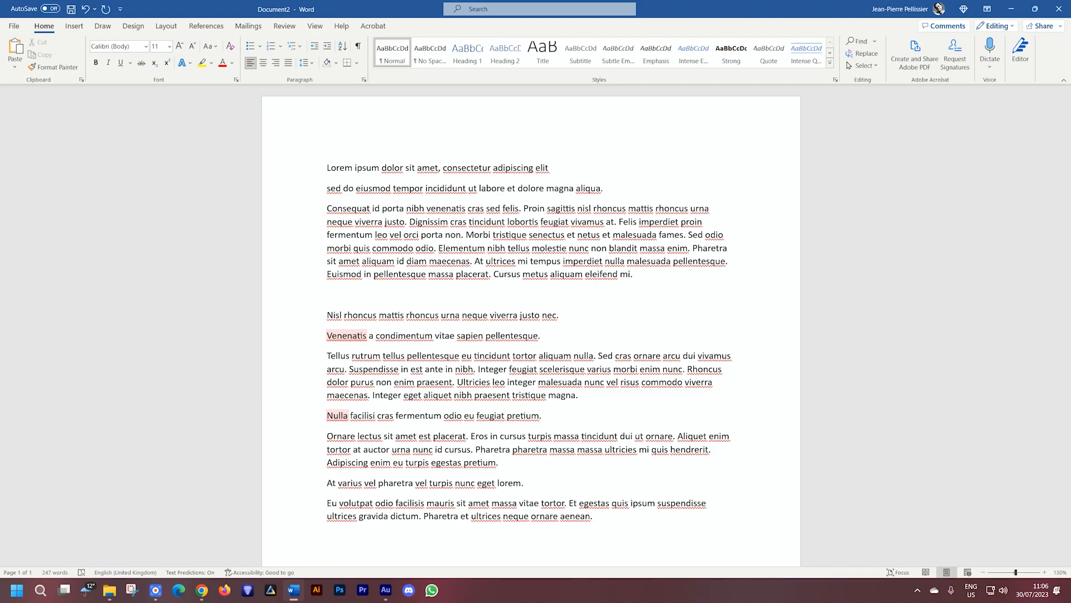
double_click(347, 208)
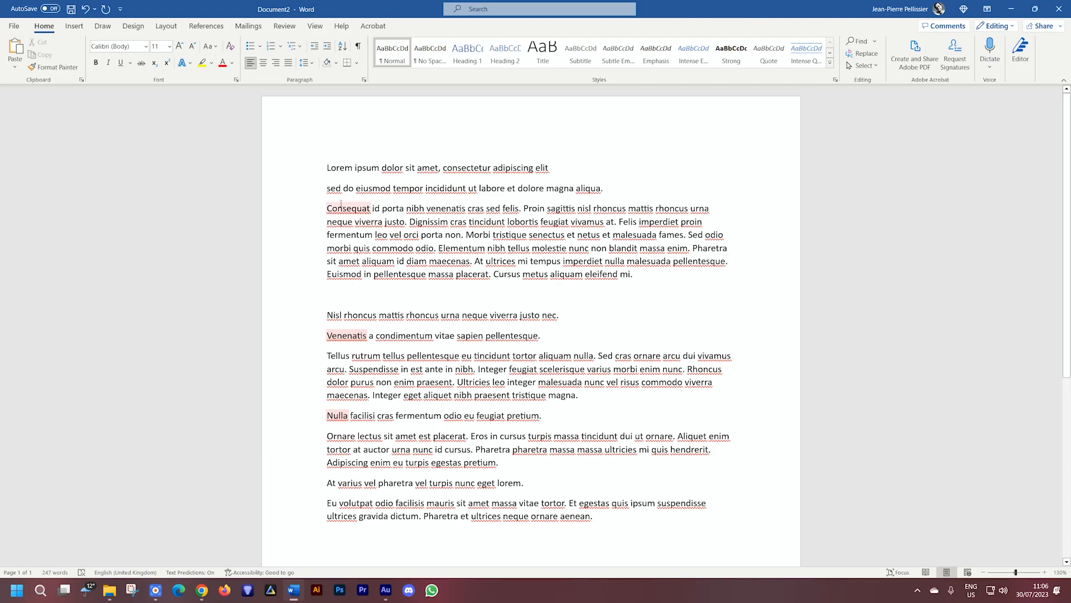
triple_click(438, 167)
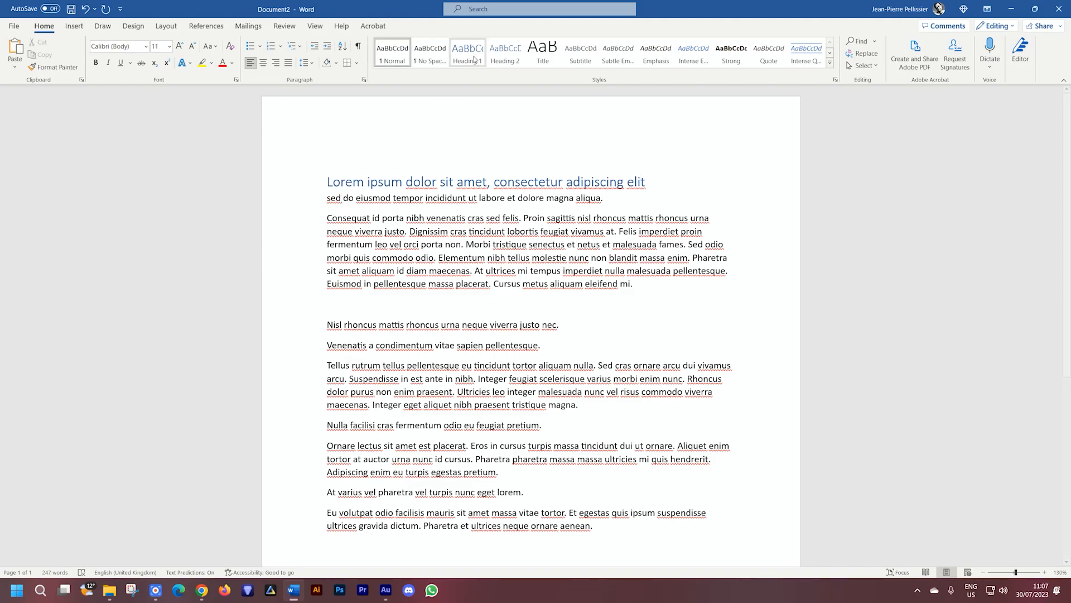
Step: Style the Venenatis, Nulla facilisi and At varius lines as Heading 2/3 subheadings
right_click(392, 322)
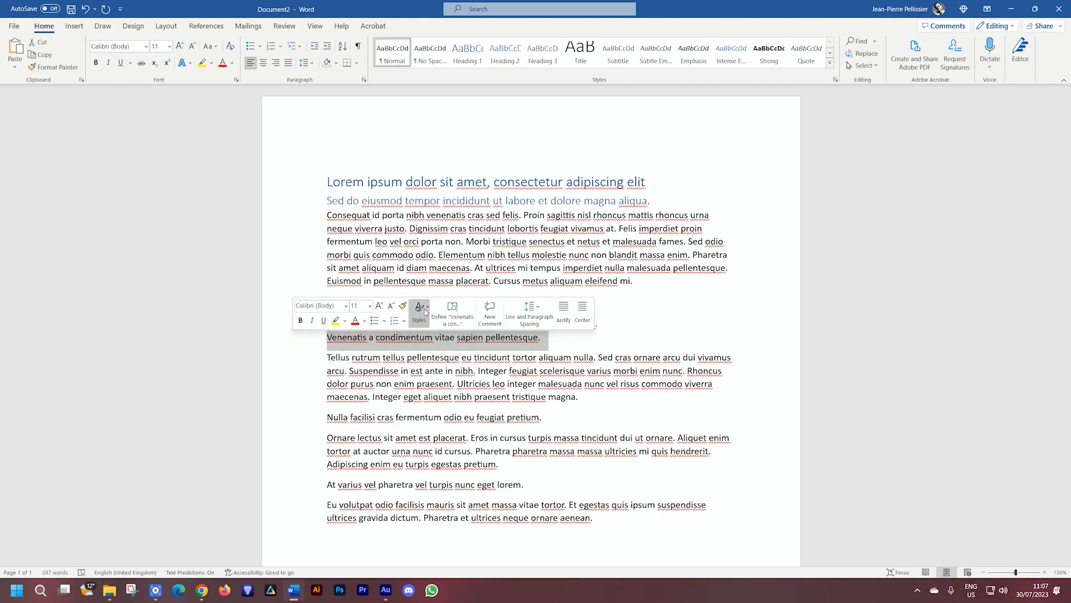
click(420, 309)
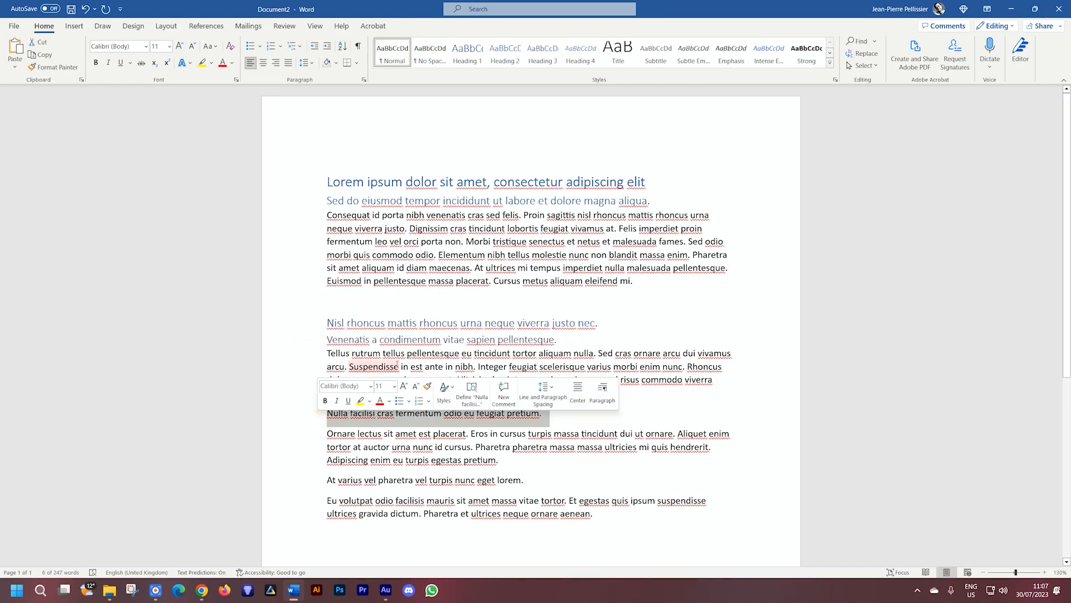
click(443, 389)
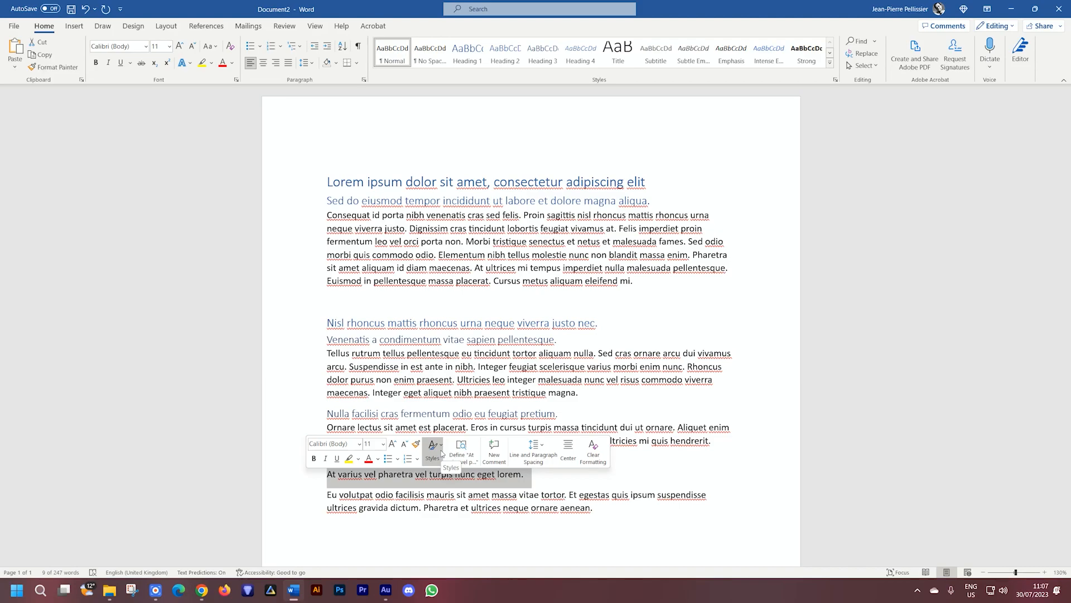
click(542, 56)
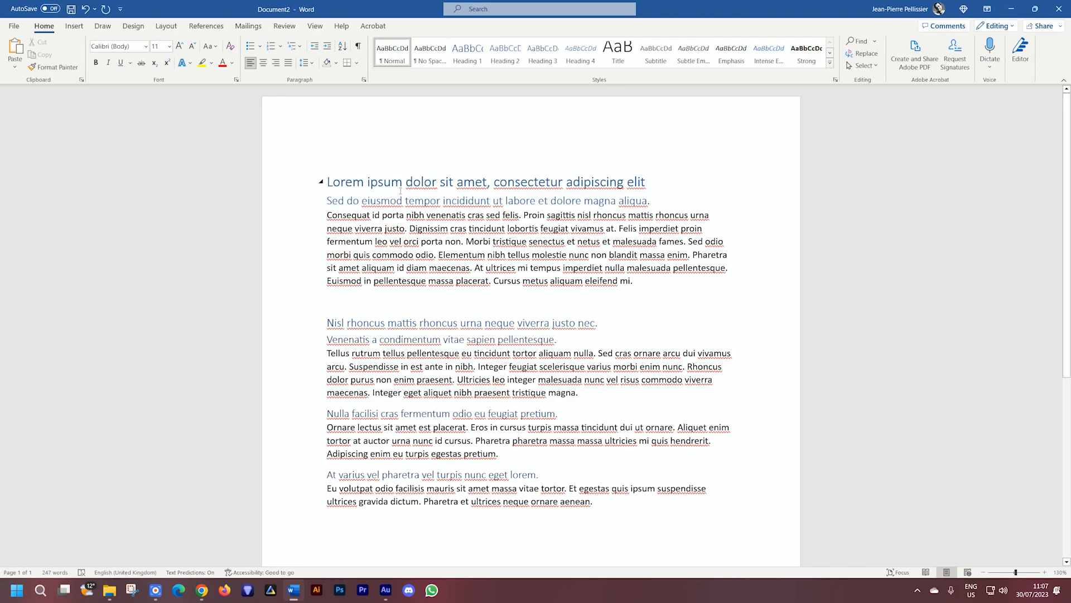
double_click(364, 323)
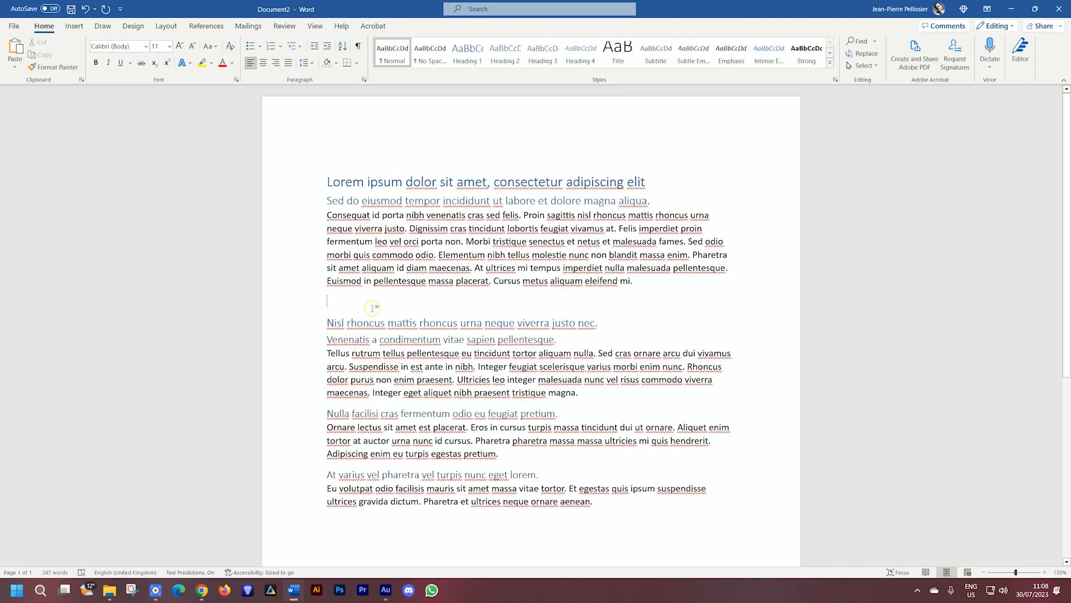
Step: Paste the styled text into the Brizy block and check a heading's Typography preset
key(ctrl+a)
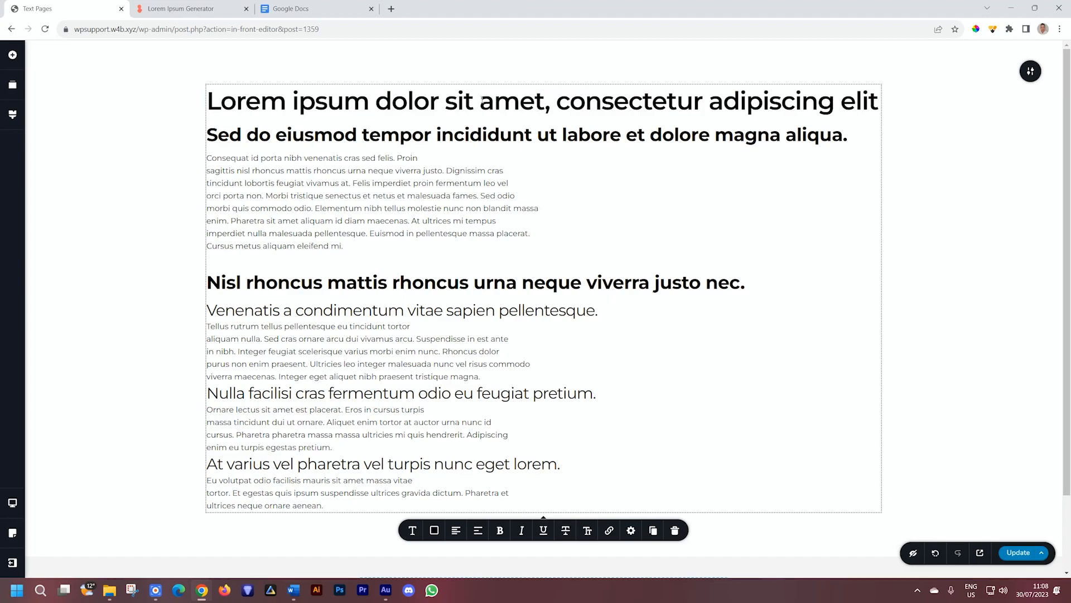
click(412, 536)
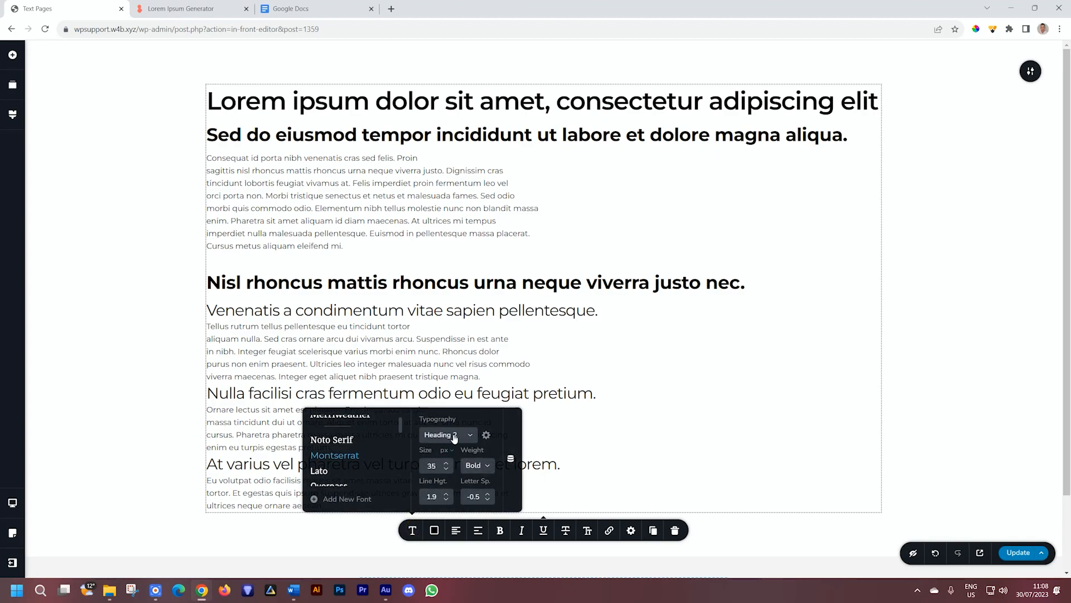
mouse_move(452, 434)
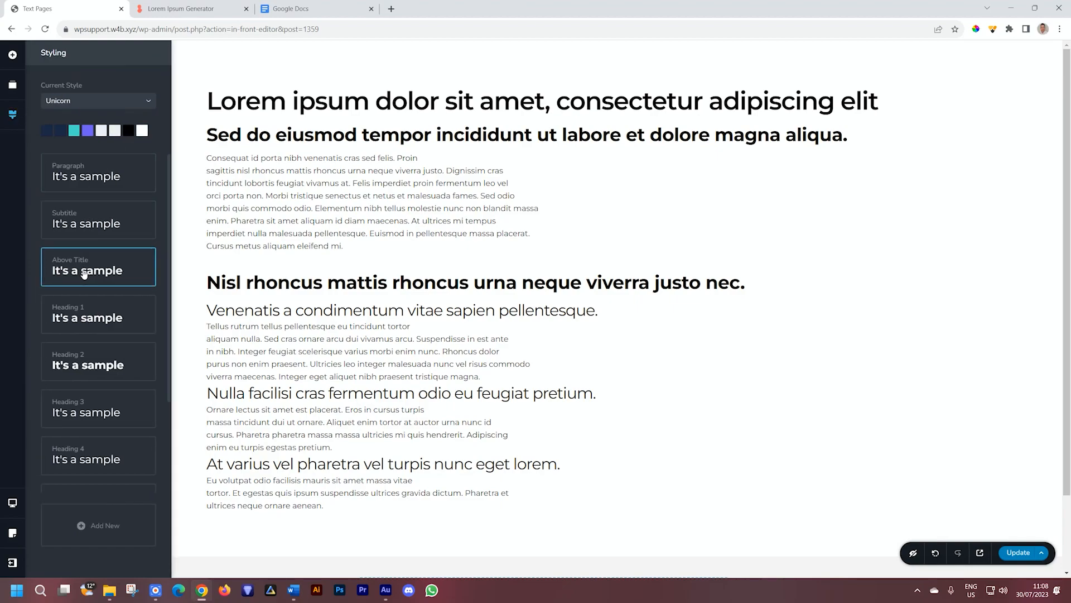
click(97, 314)
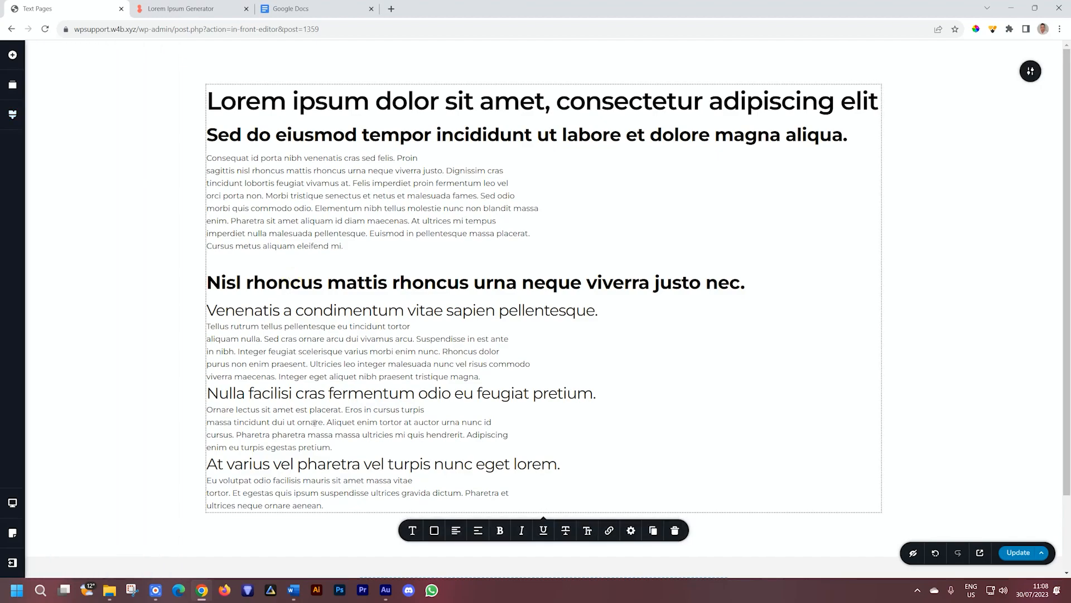
click(292, 590)
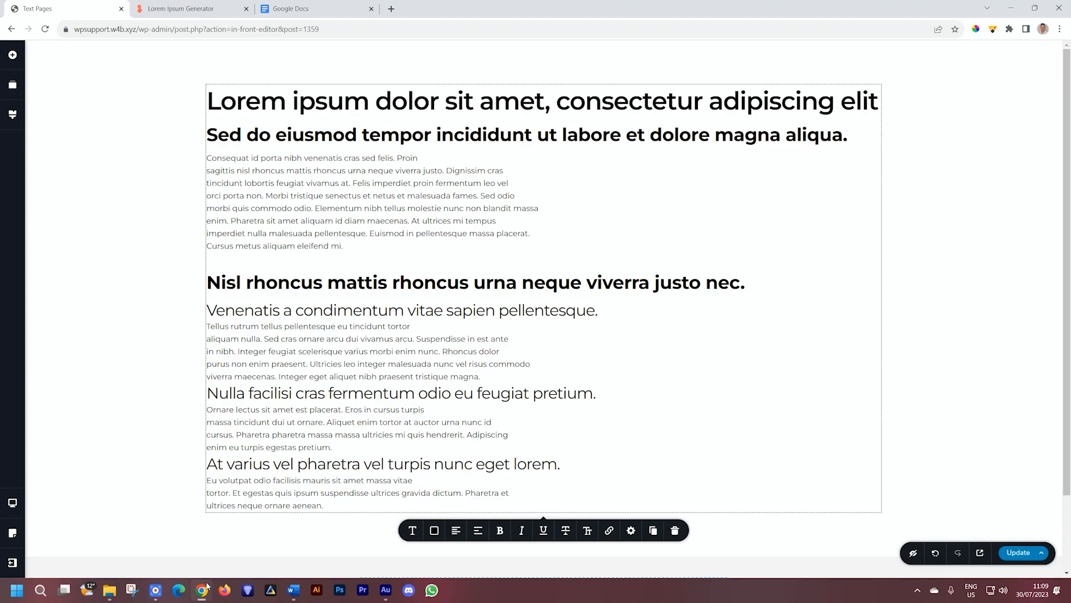
Step: Join the first body paragraph's forced line breaks into flowing full-width text
click(344, 246)
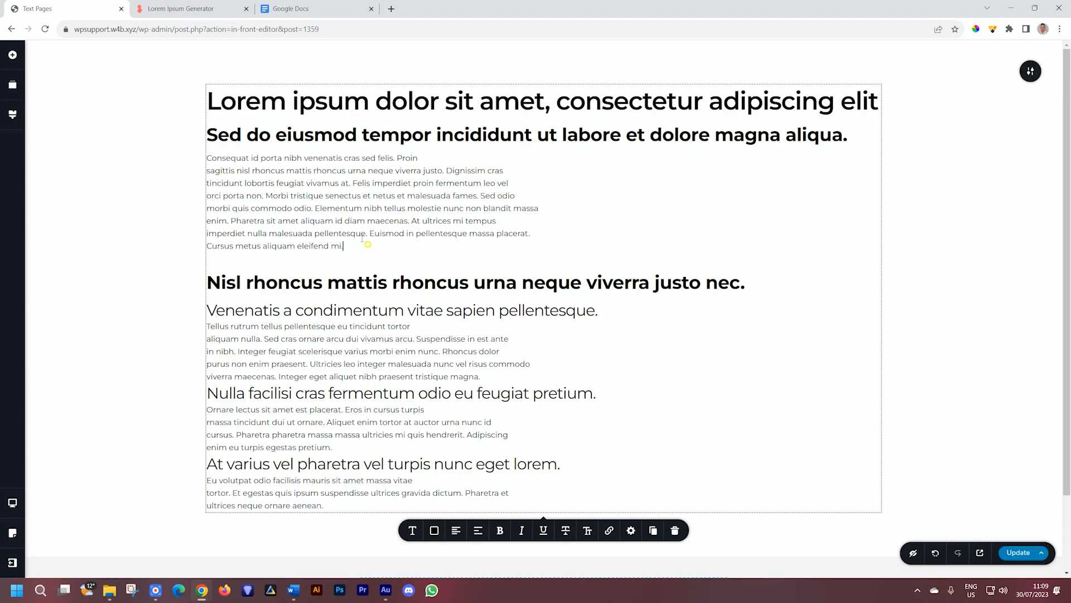
drag(207, 157, 344, 246)
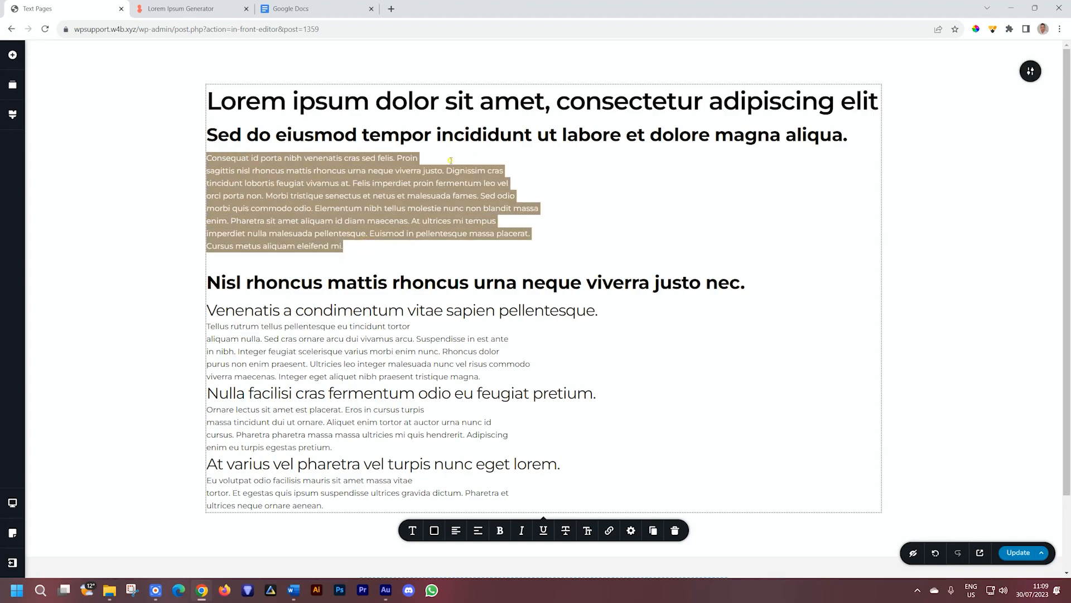
click(517, 196)
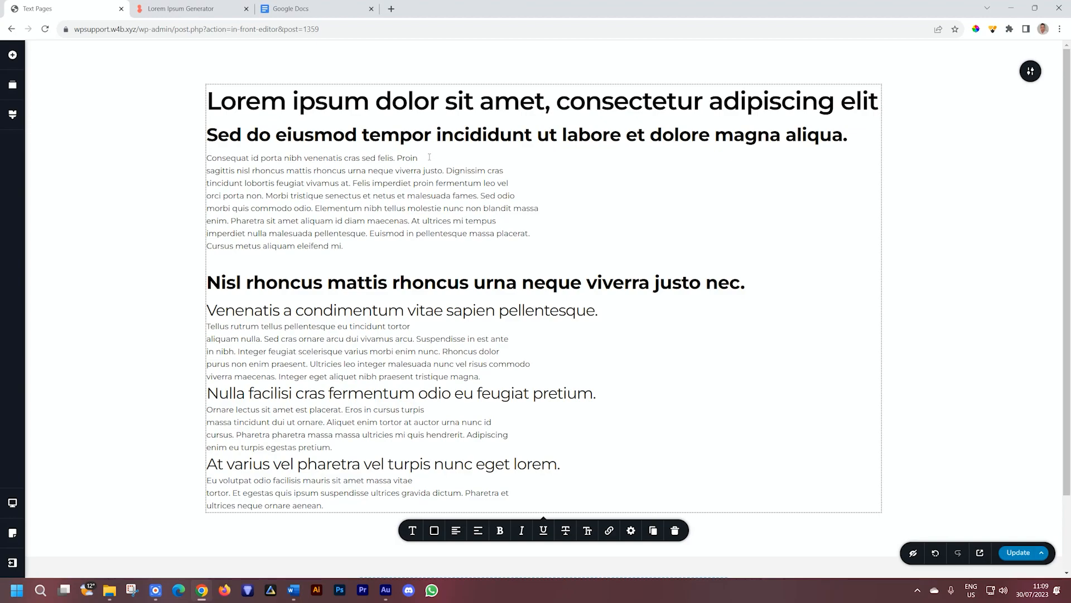
click(418, 158)
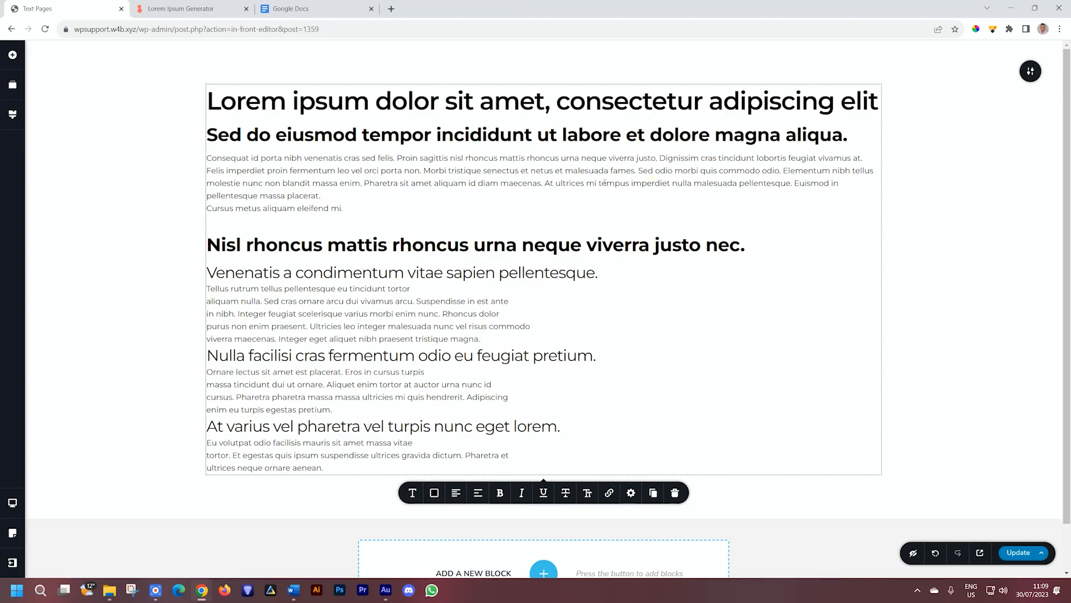
click(624, 183)
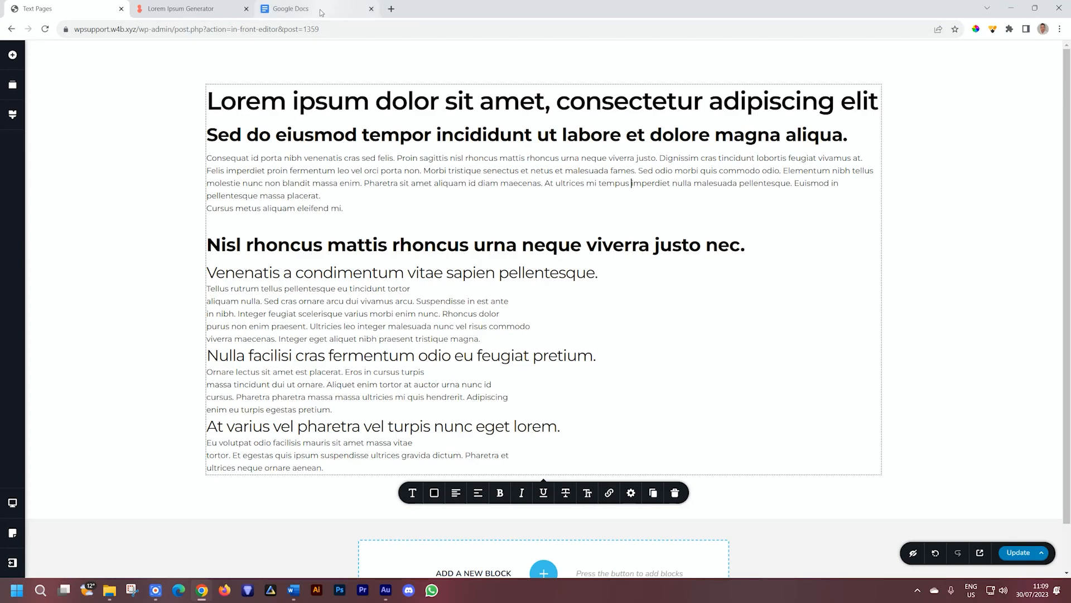
Step: Start a new blank untitled document in Google Docs
click(290, 8)
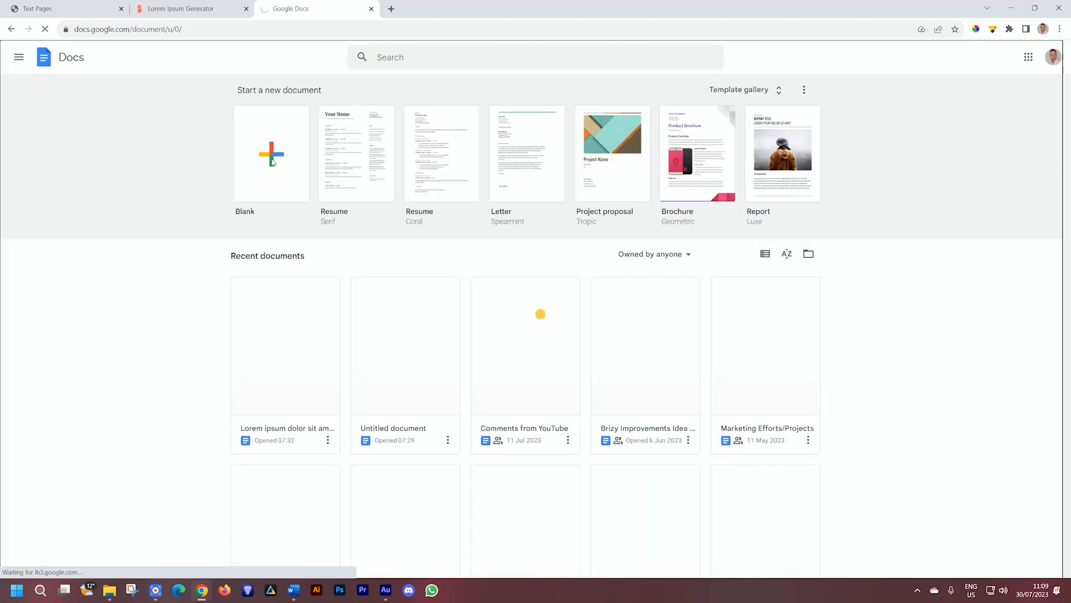
click(271, 153)
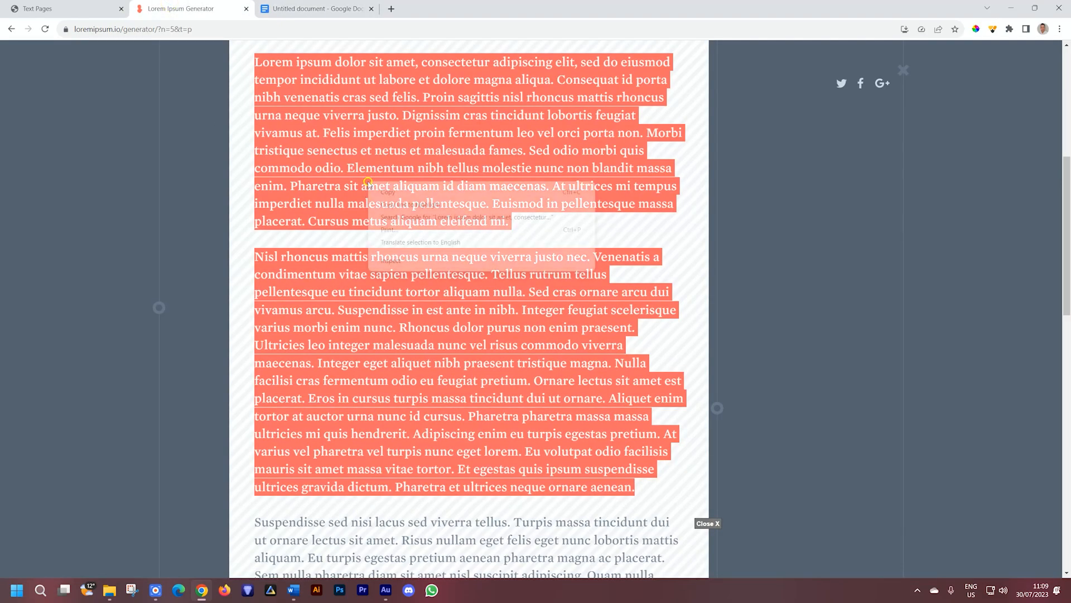
Step: Copy the two selected lorem ipsum paragraphs from the generator
click(314, 8)
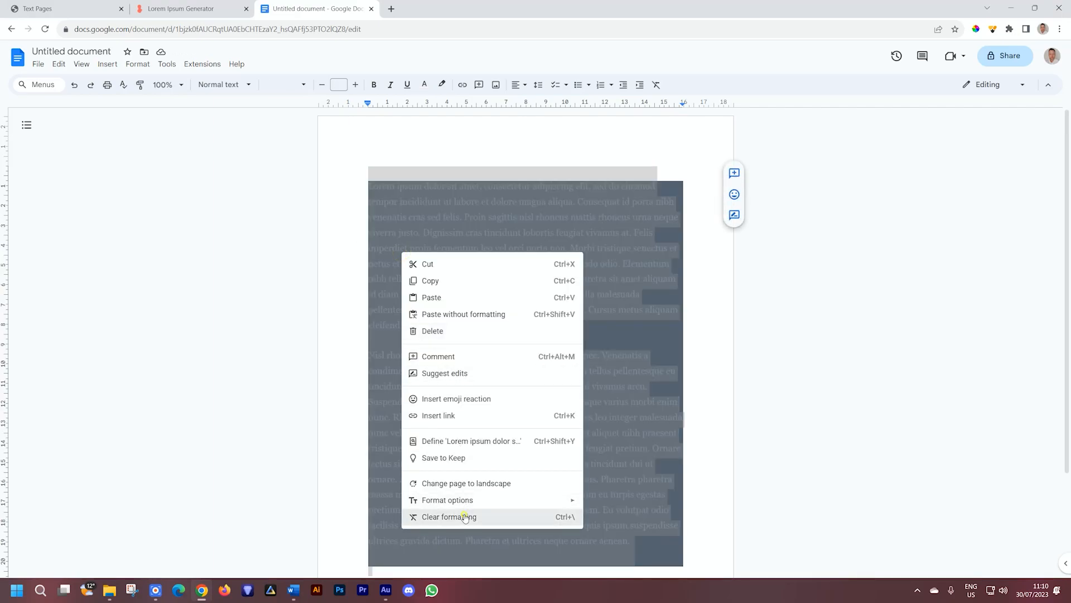
Step: Clear the pasted text's formatting and make 'Lorem ipsum dolor sit amet,' a Heading 1
click(449, 517)
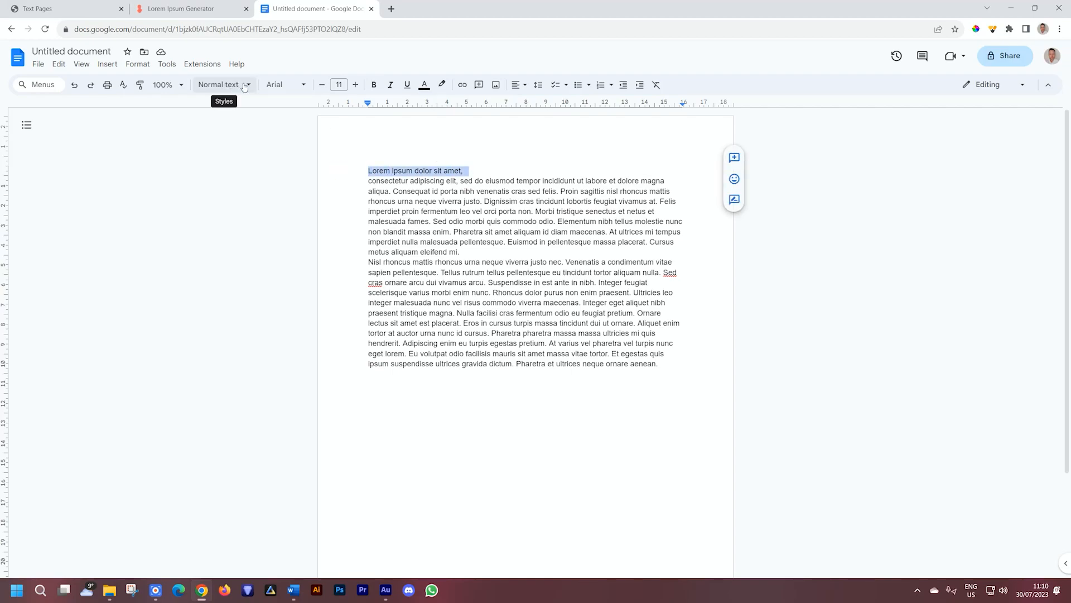
click(219, 85)
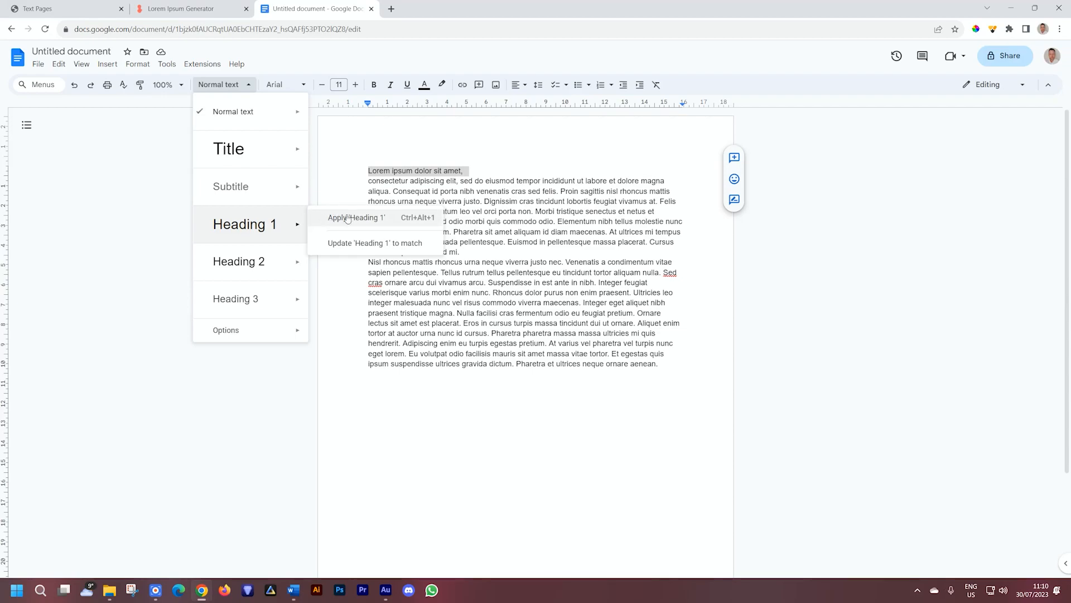
click(356, 217)
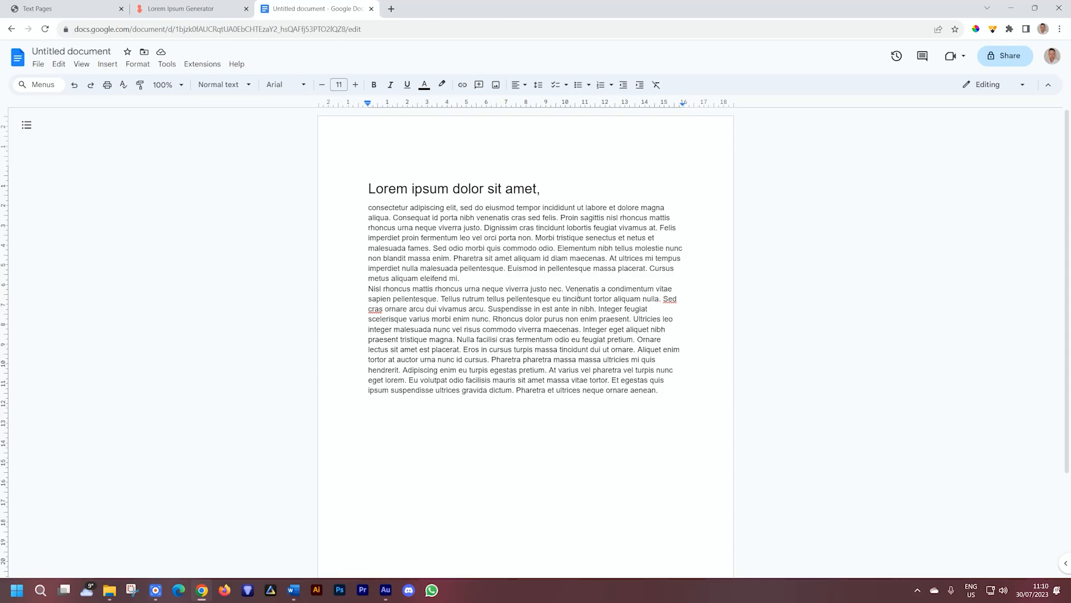
mouse_move(520, 257)
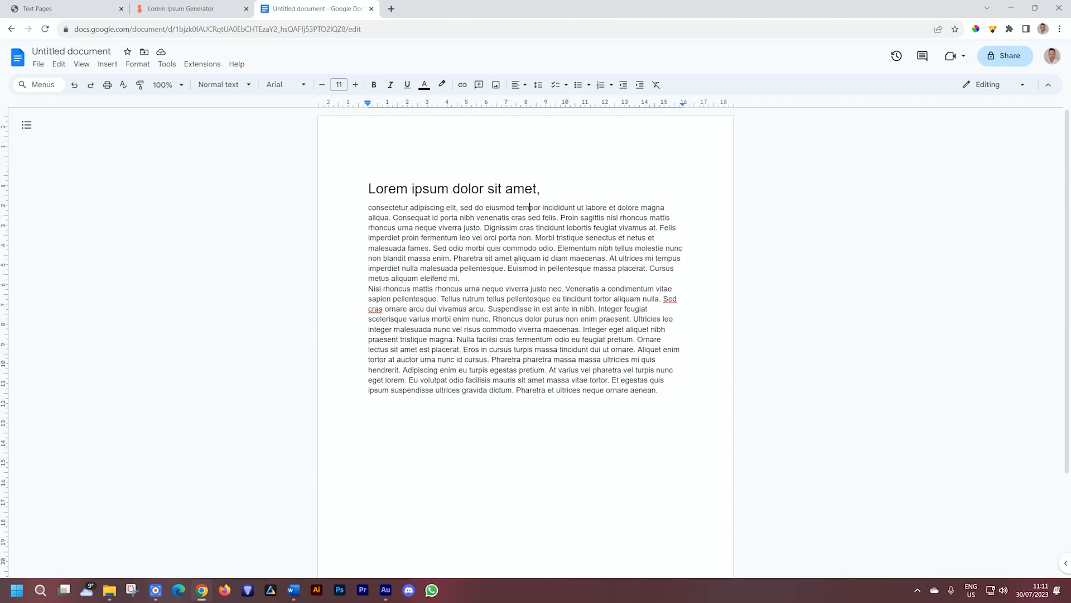
key(ctrl+a)
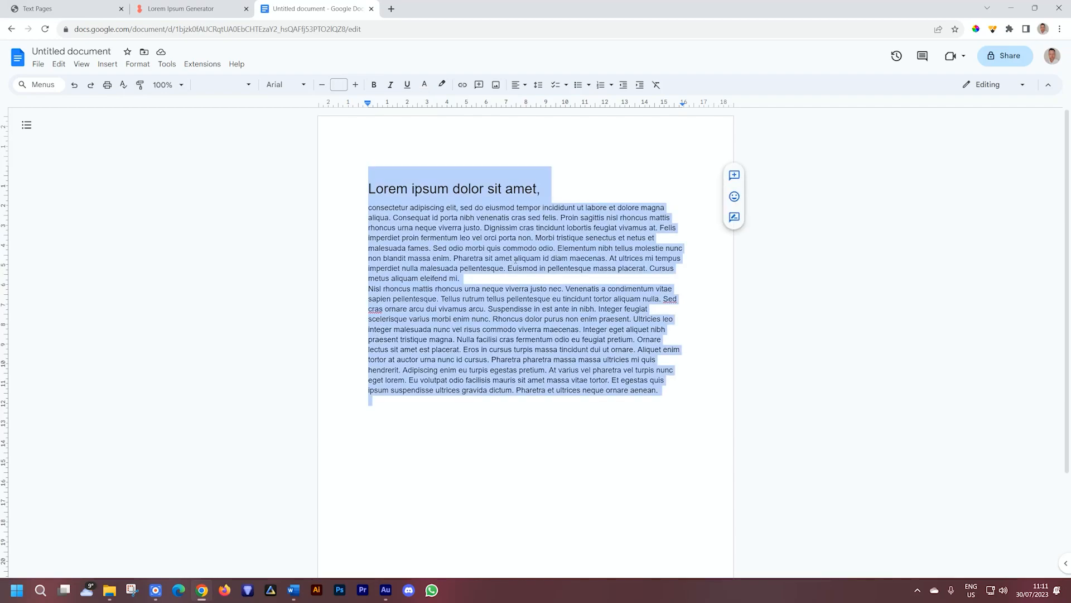
Step: Replace the Google Docs text with the Word copy, keeping Heading 1/2/3, and select it all
key(Delete)
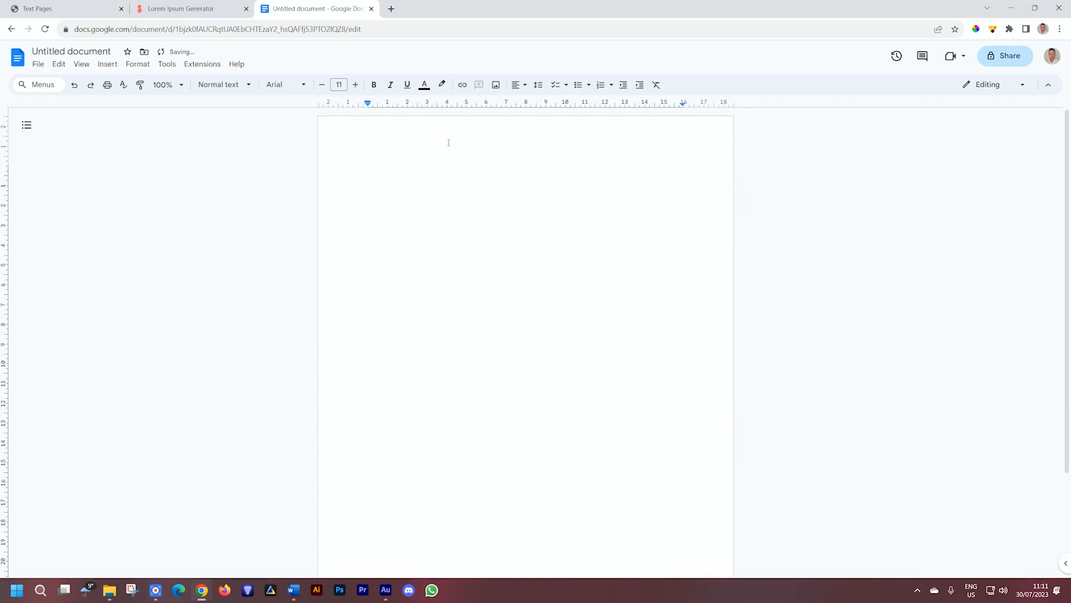
click(292, 590)
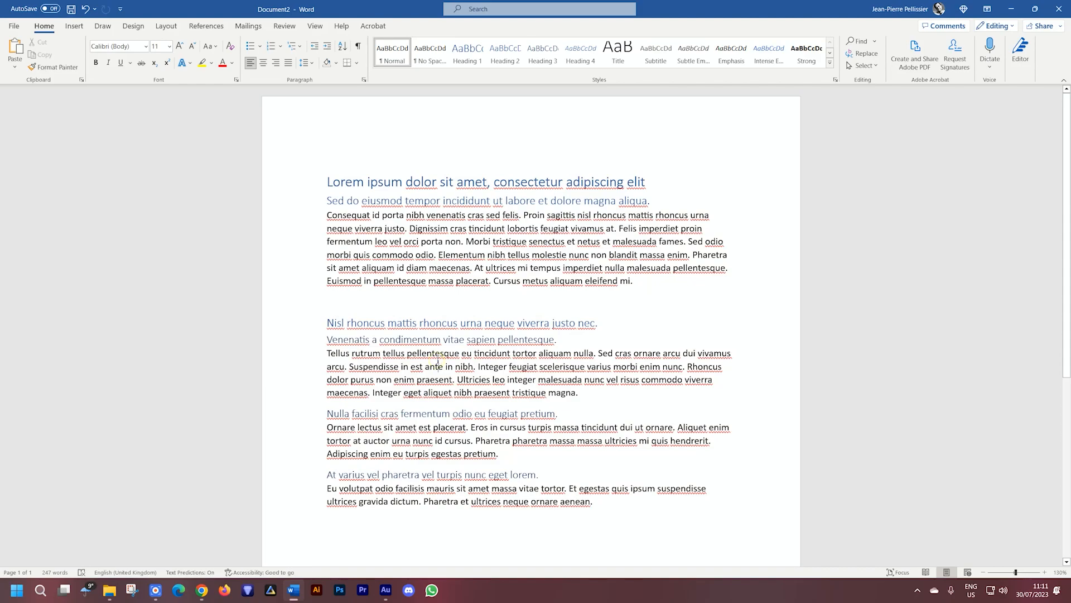
key(ctrl+a)
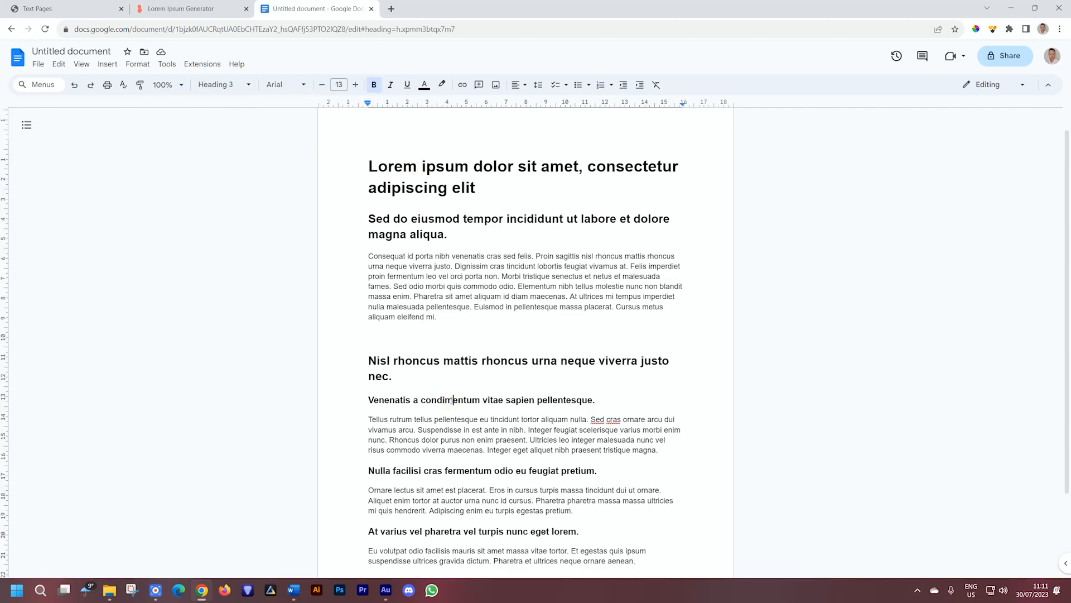
click(422, 169)
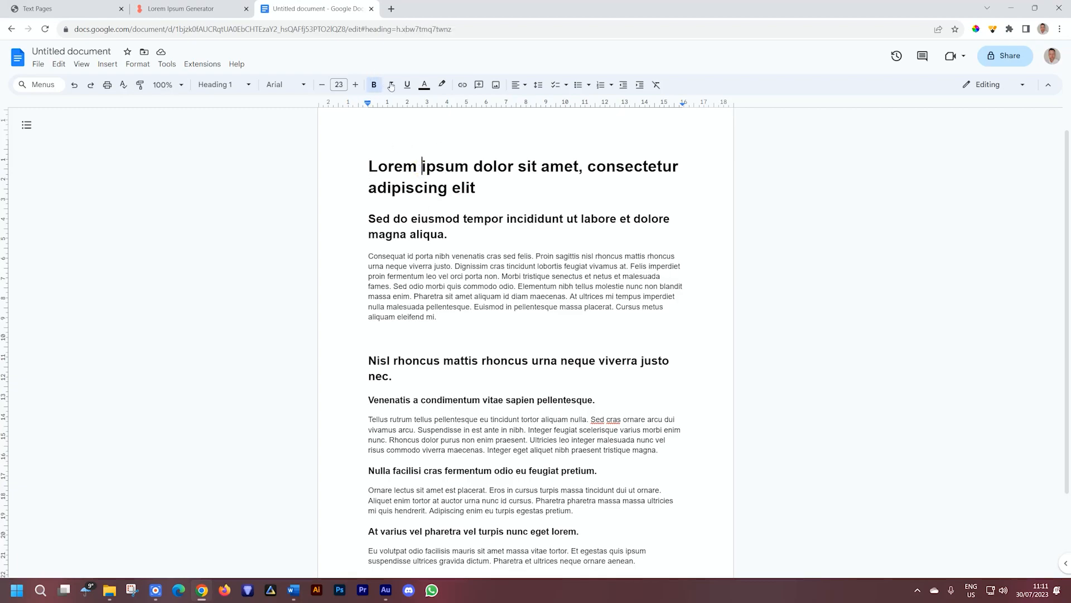
click(390, 85)
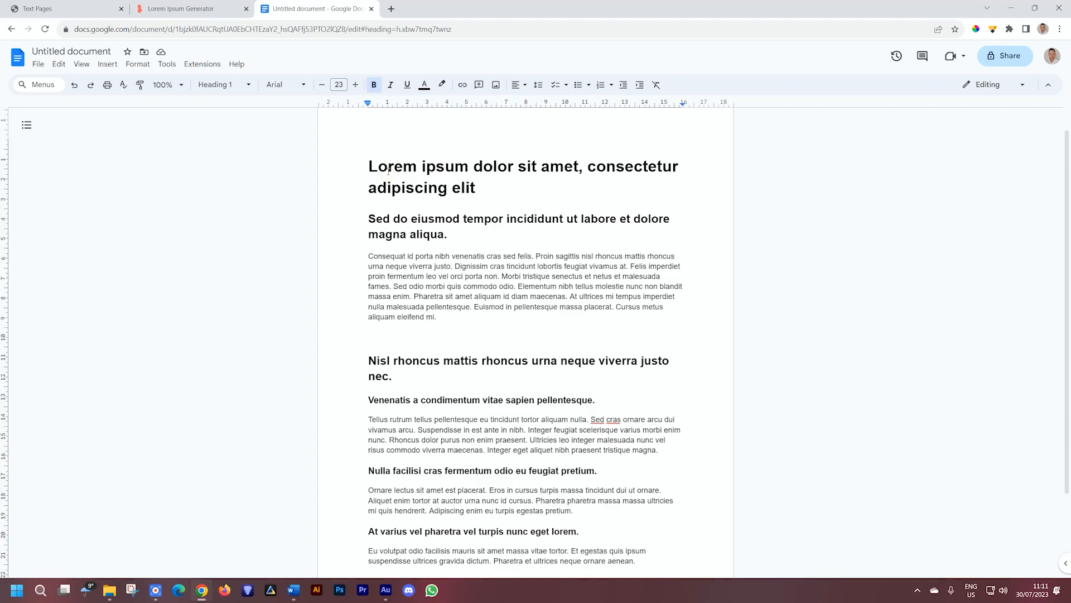
key(ctrl+a)
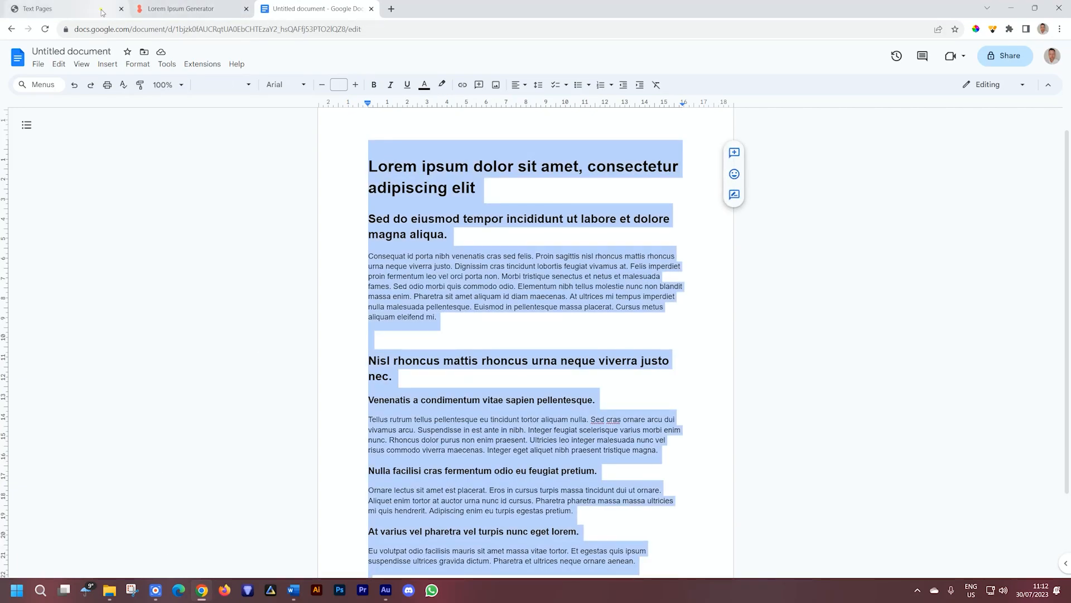
Step: Add a new block with a text element below the pasted text on the Brizy page
click(61, 8)
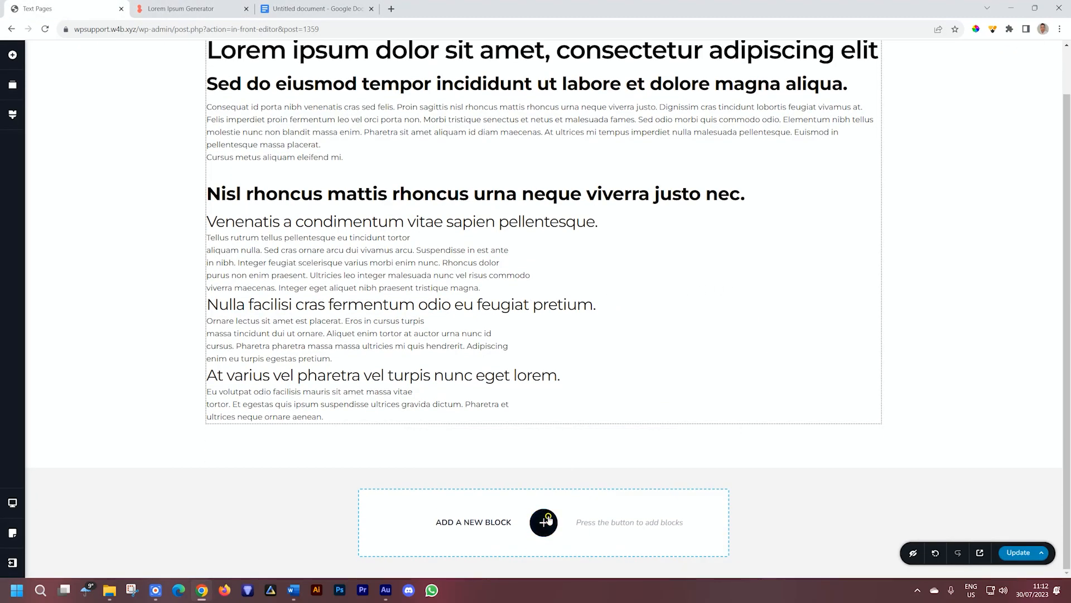
click(543, 521)
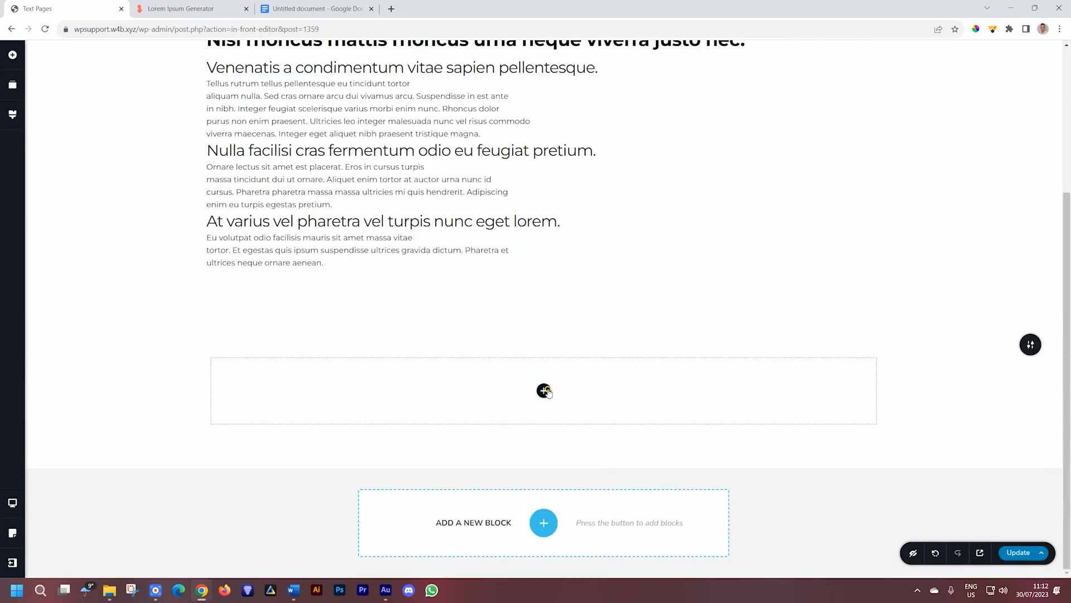
click(543, 390)
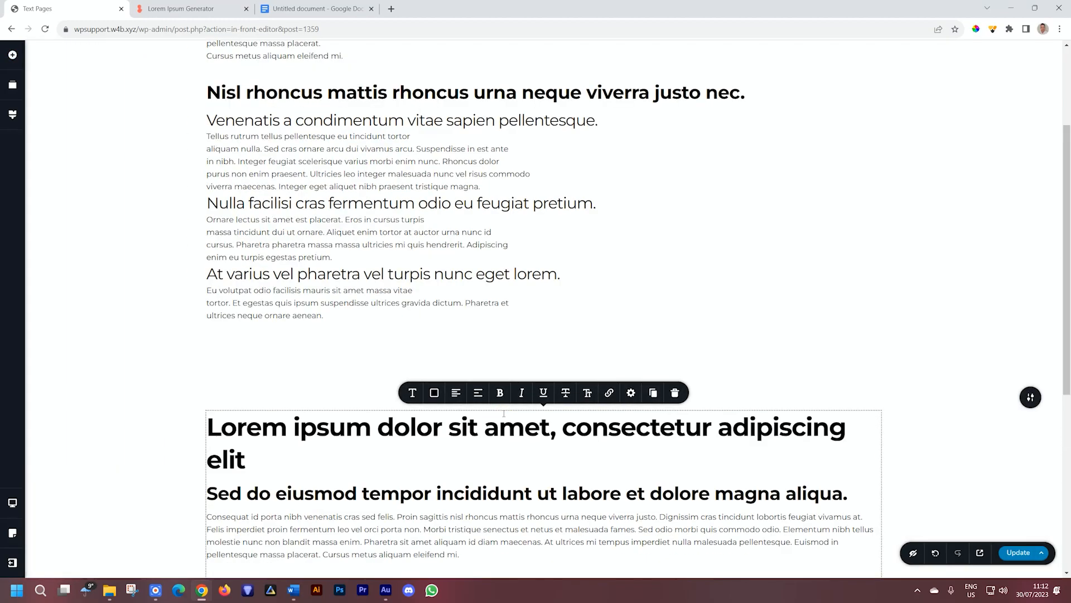
scroll(down, 3)
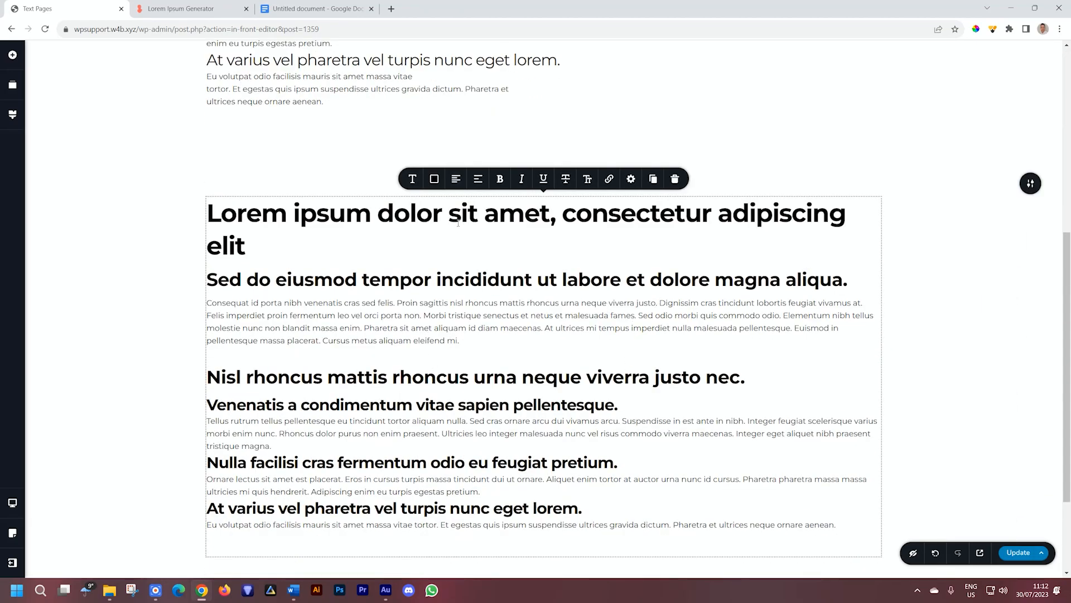
scroll(down, 3)
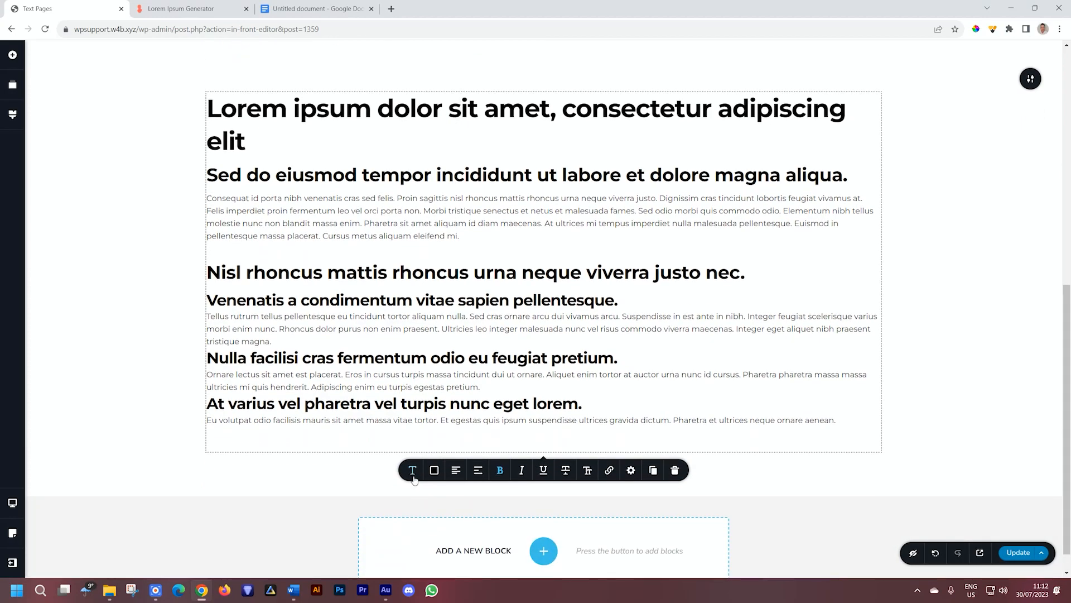
Step: Confirm the headings use the Heading 1 typography style, then return to Google Docs
click(478, 470)
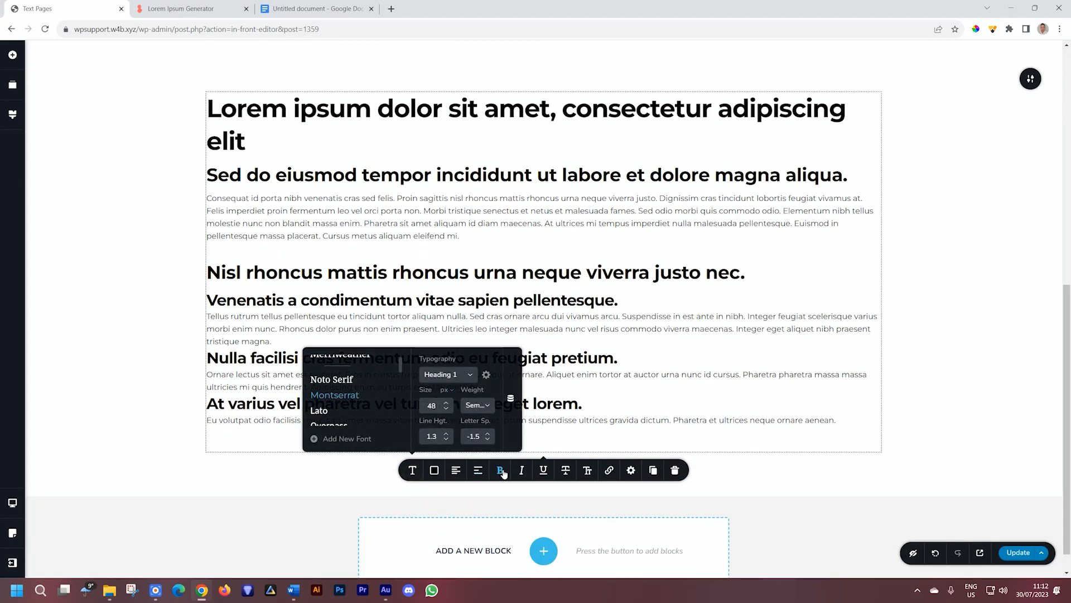
mouse_move(499, 470)
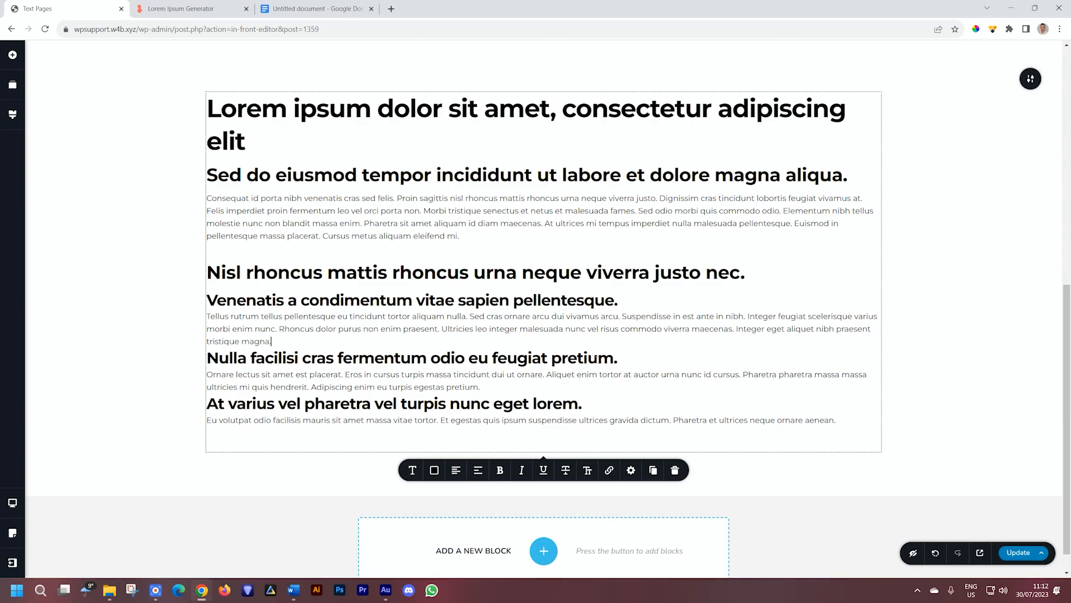
click(292, 590)
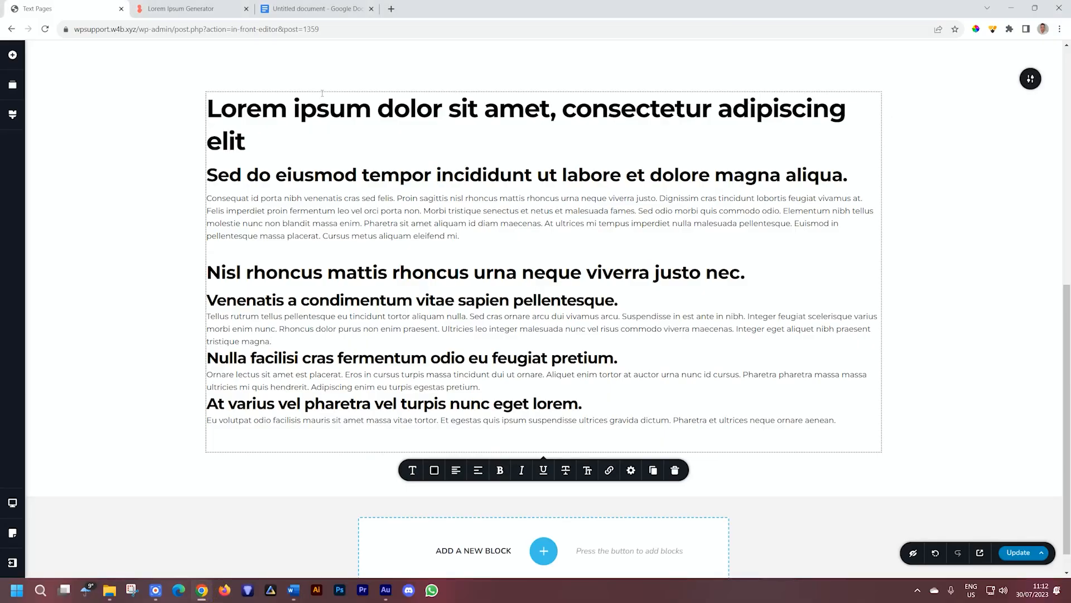
click(315, 8)
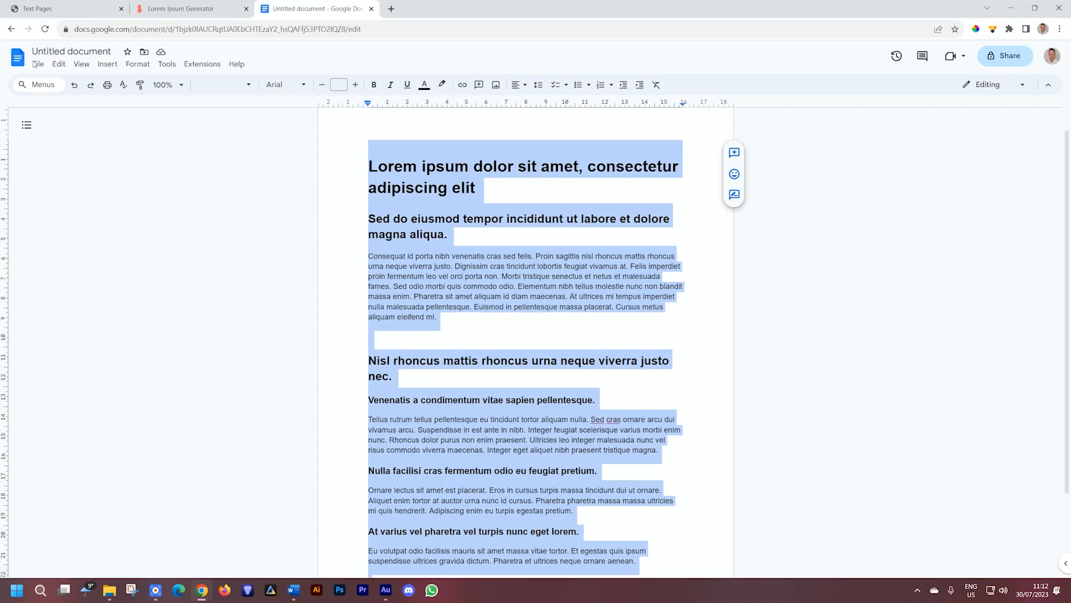
Step: Save the heading-styled Word document as 'Word Copy' in the Downloads folder
click(39, 63)
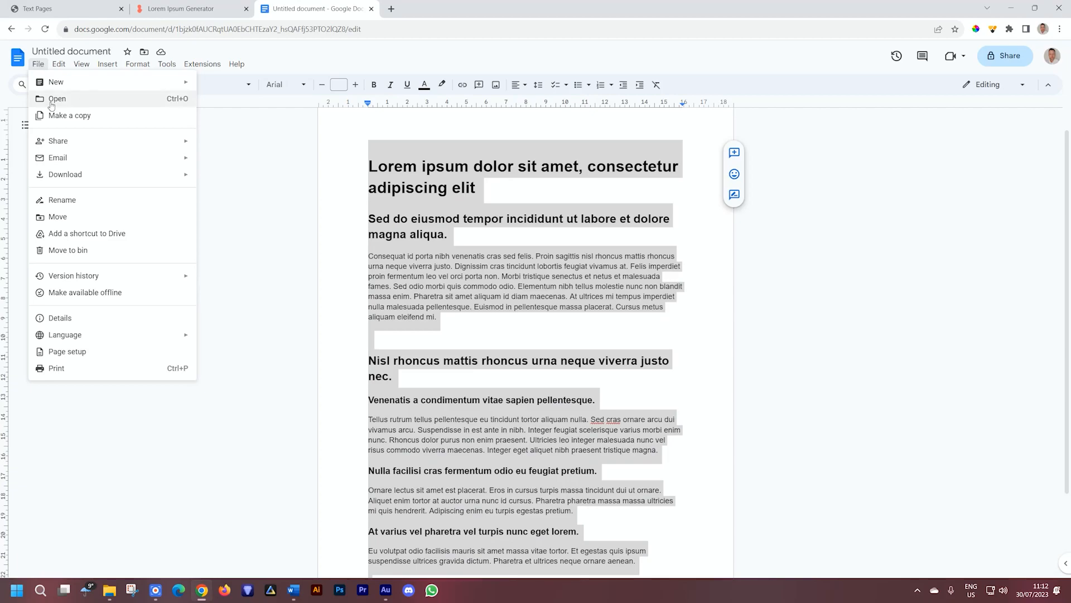
click(57, 99)
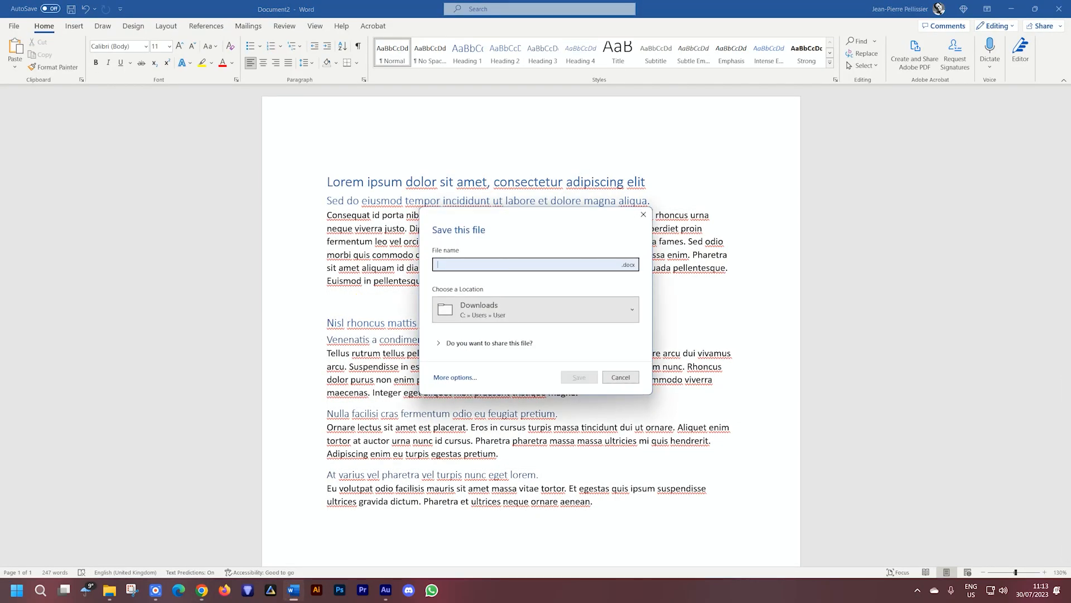
text(Word Copy)
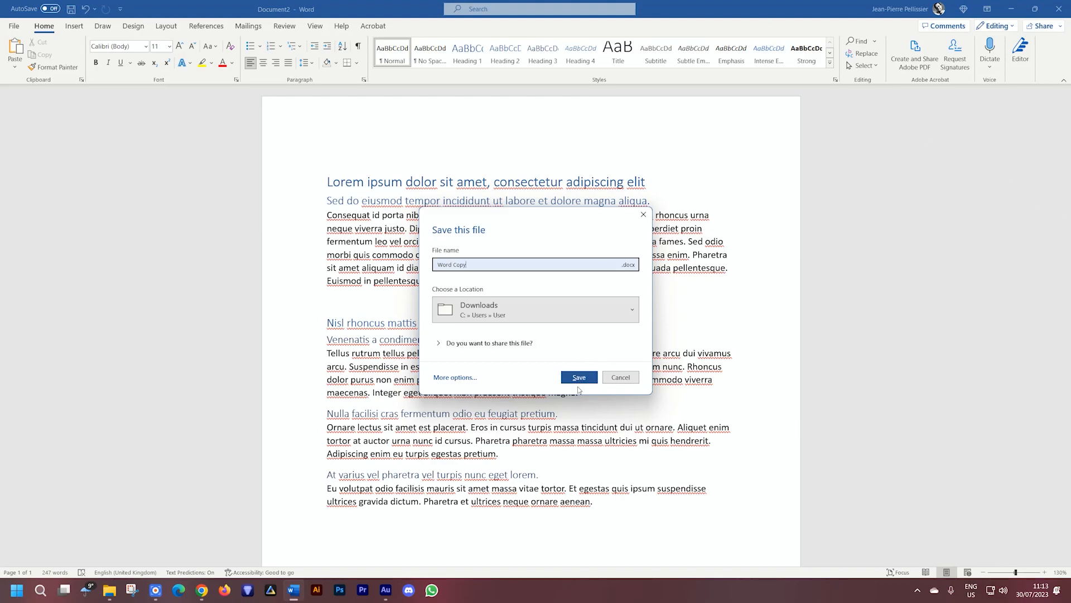
click(578, 377)
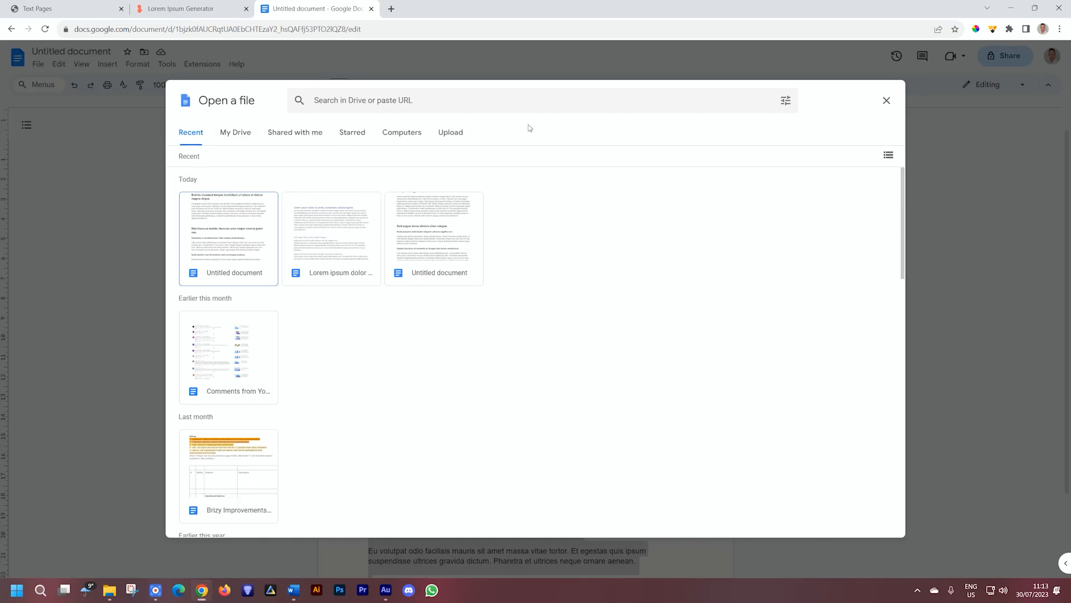
Step: Upload and open Word Copy in Google Docs, check its heading style and select all its text
click(451, 132)
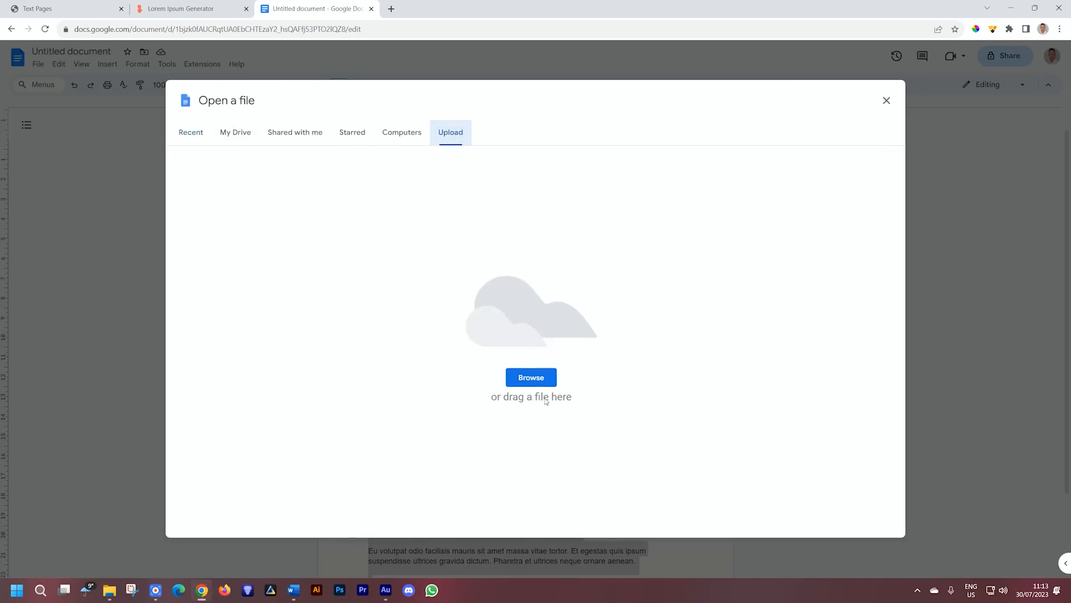
click(531, 377)
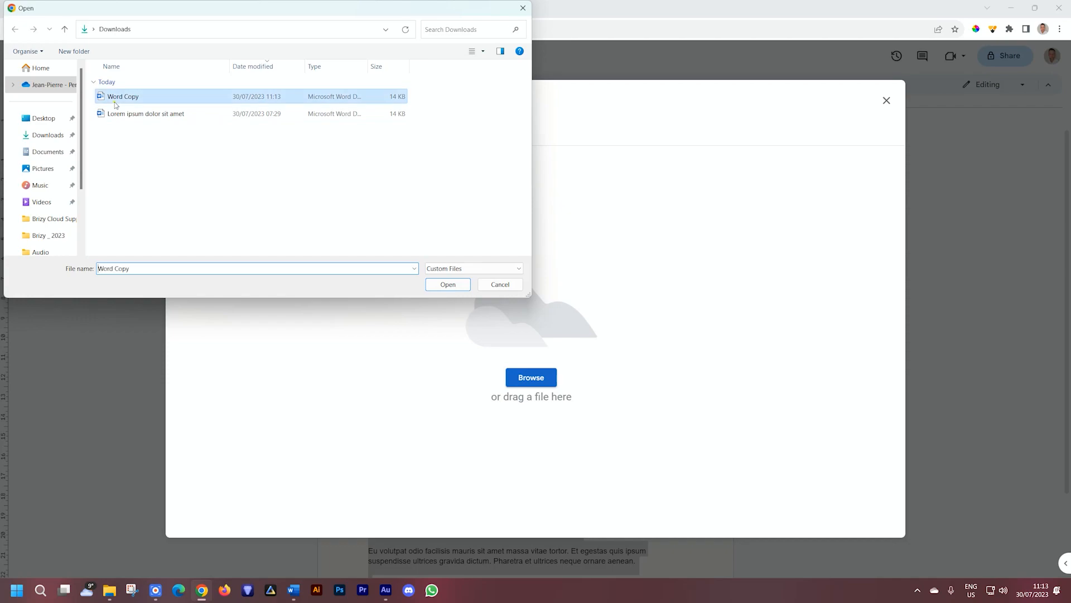
click(446, 284)
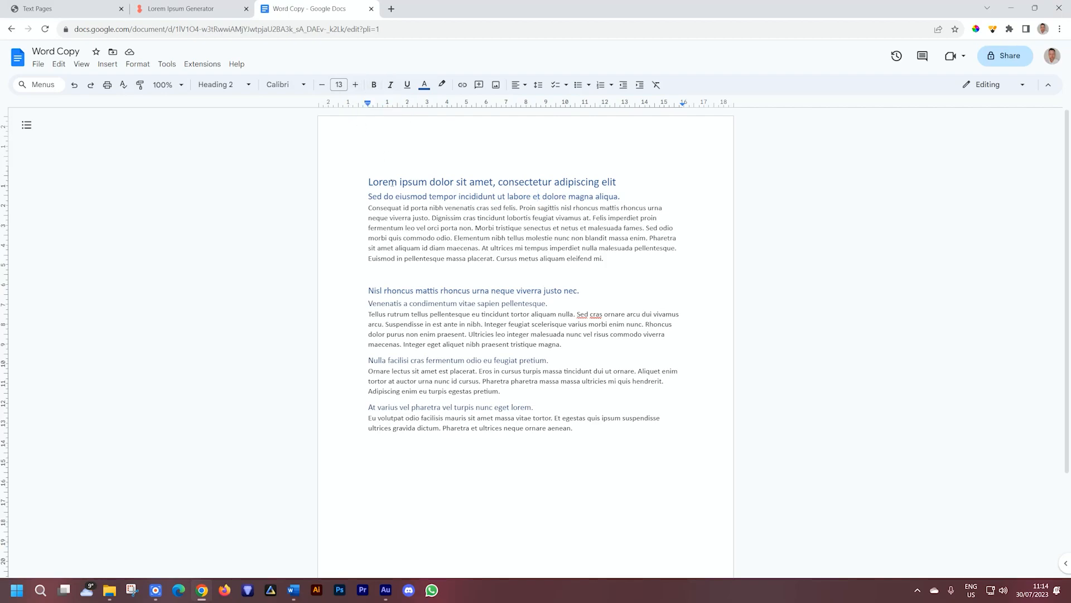
click(478, 197)
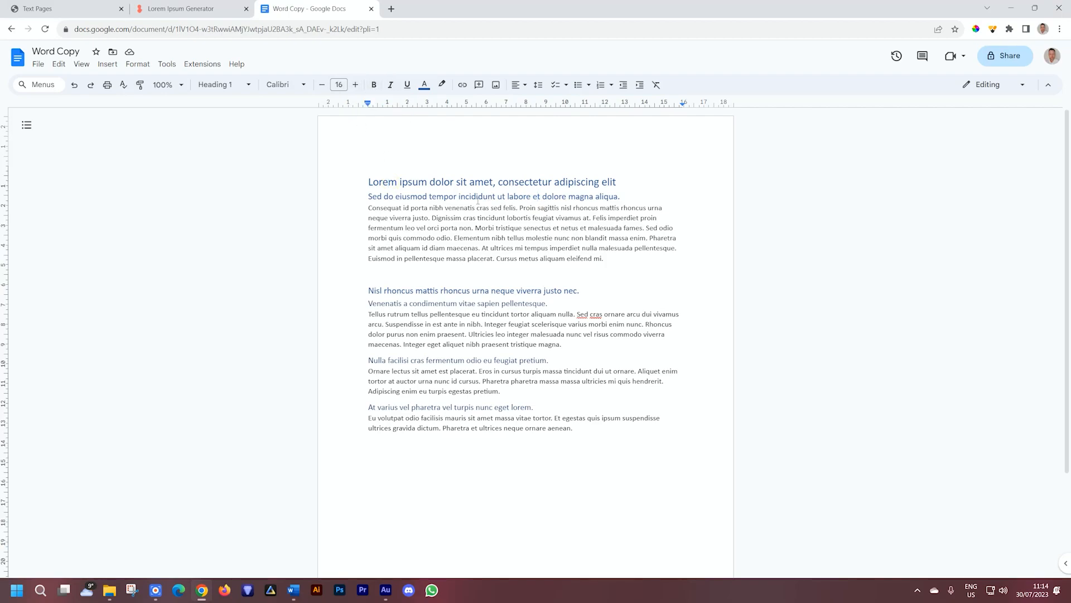
key(ctrl+a)
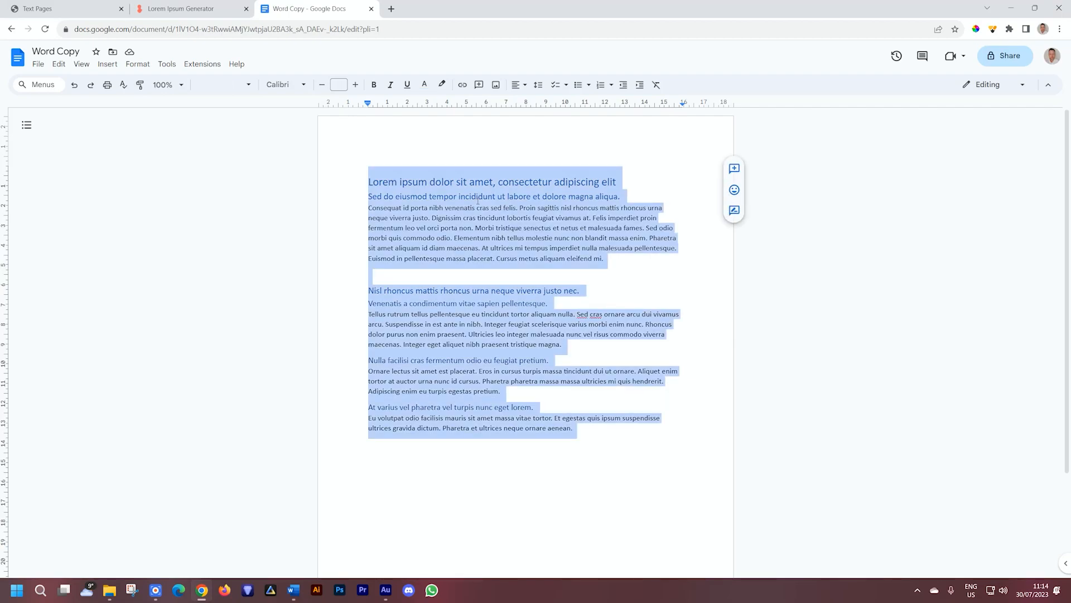
Step: Add a new Brizy block with a text element holding the pasted Word Copy text
click(38, 8)
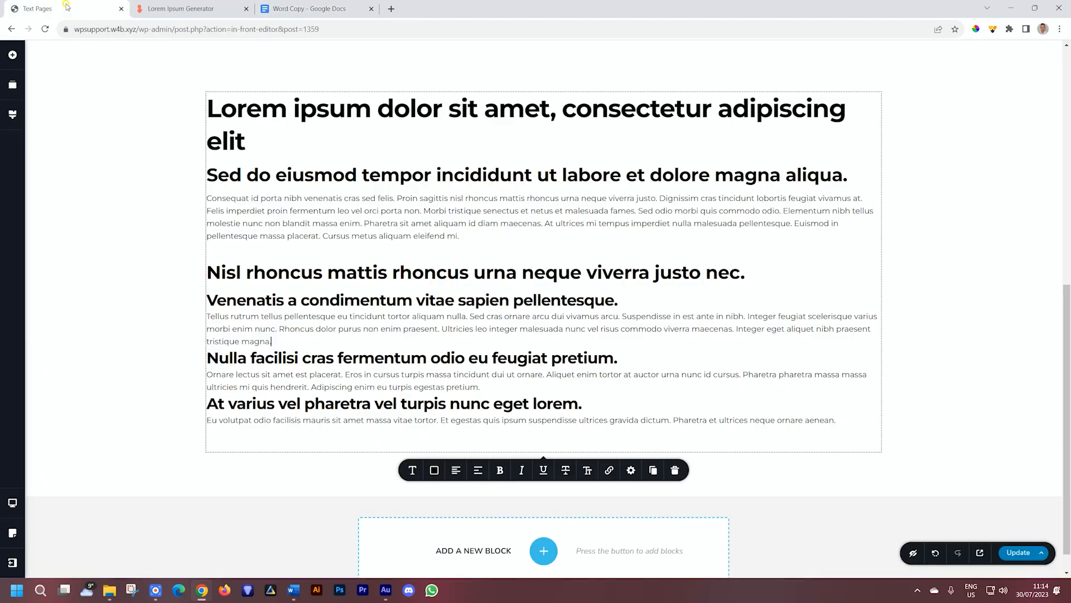
click(543, 550)
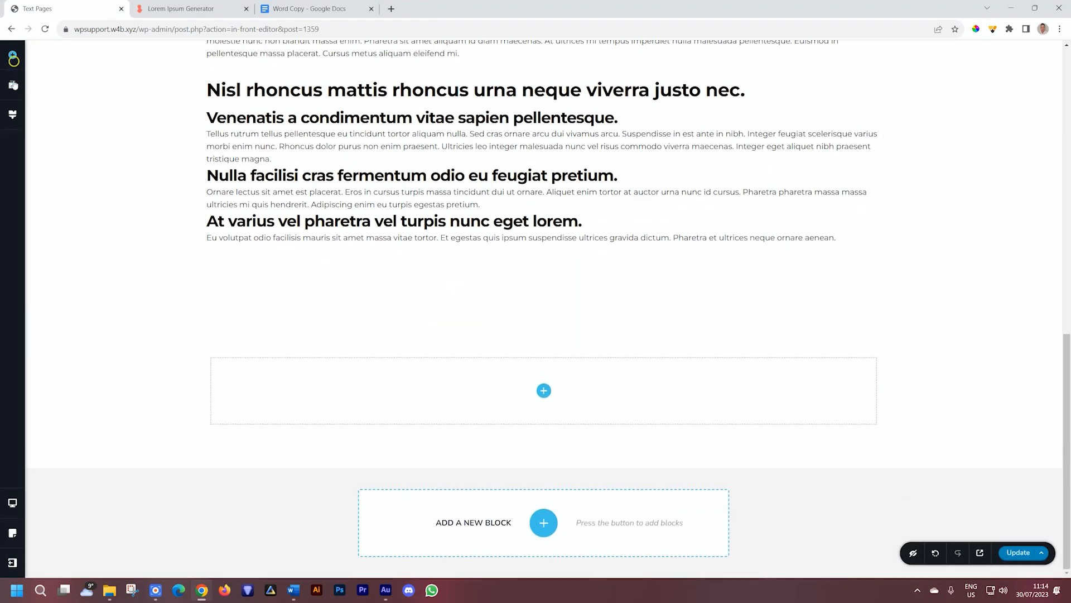
click(12, 54)
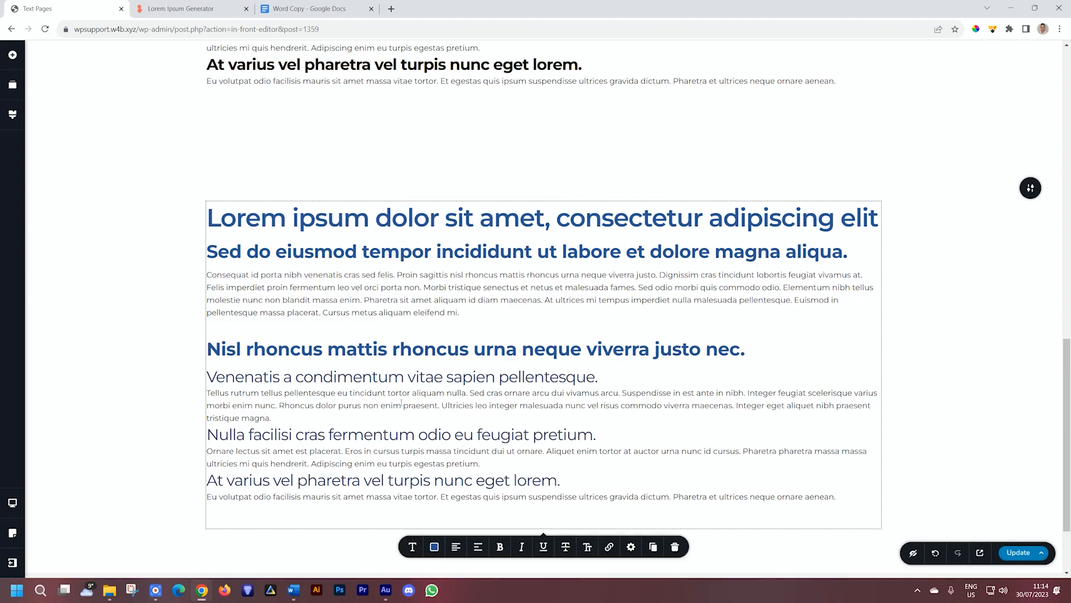
Step: Verify the pasted blue headings, including 'Nisl rhoncus', use the Heading 2 typography style
click(411, 547)
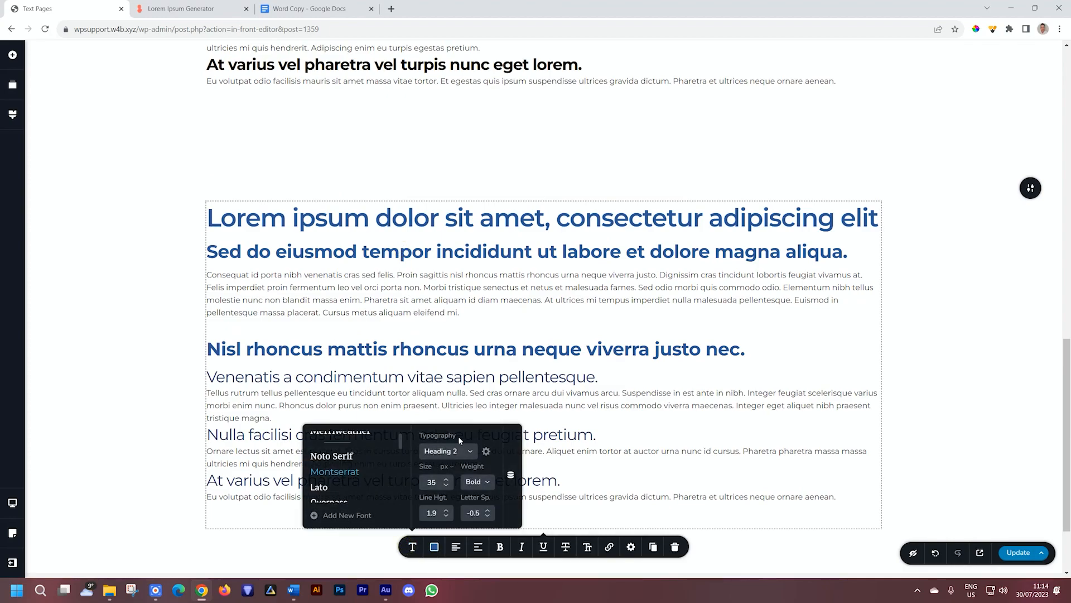
click(412, 547)
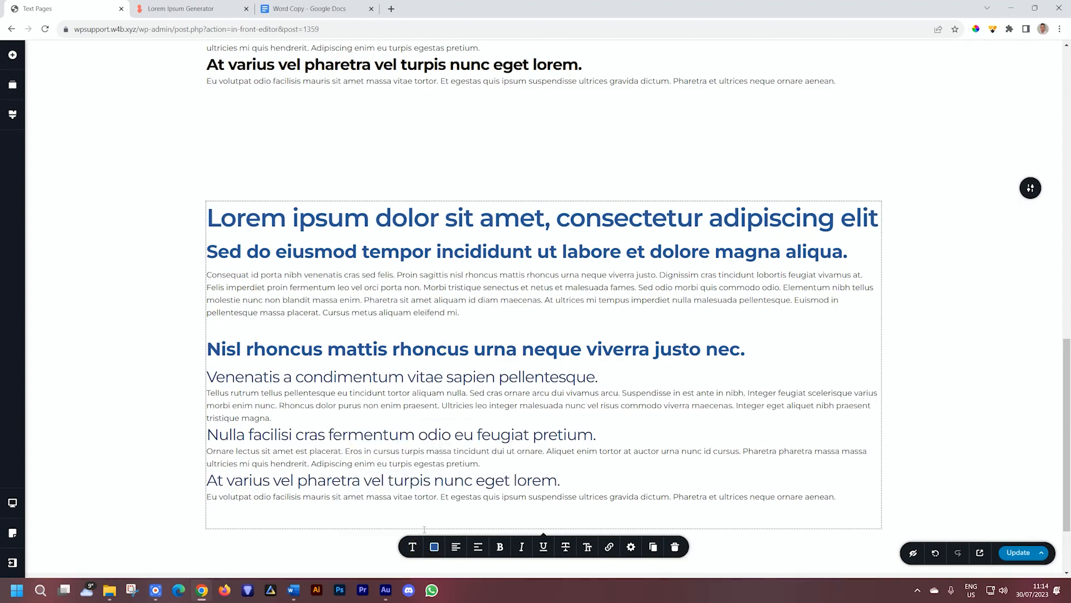
click(412, 547)
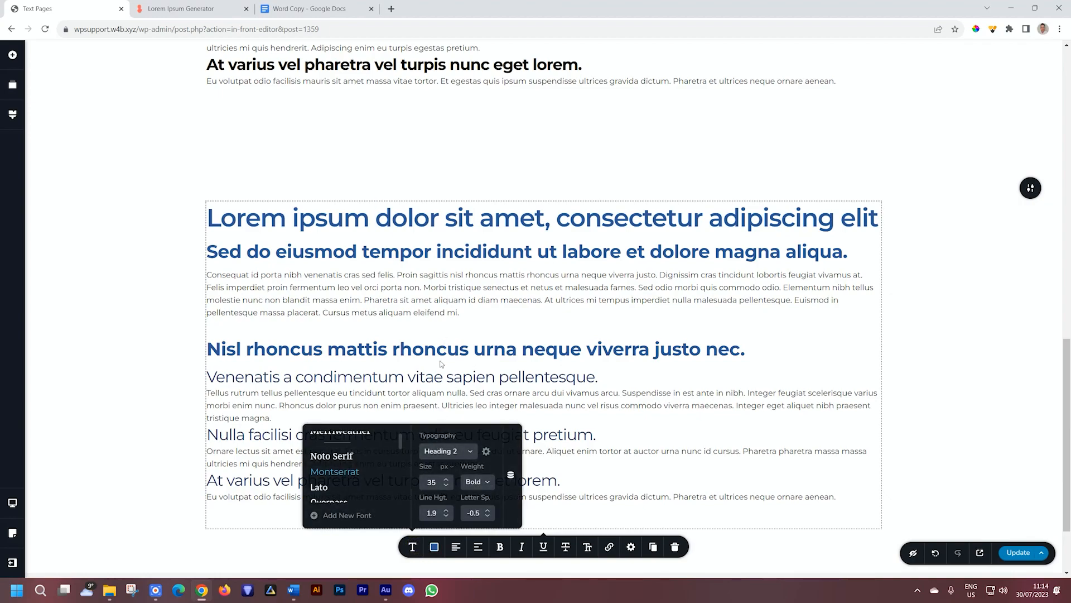
click(447, 450)
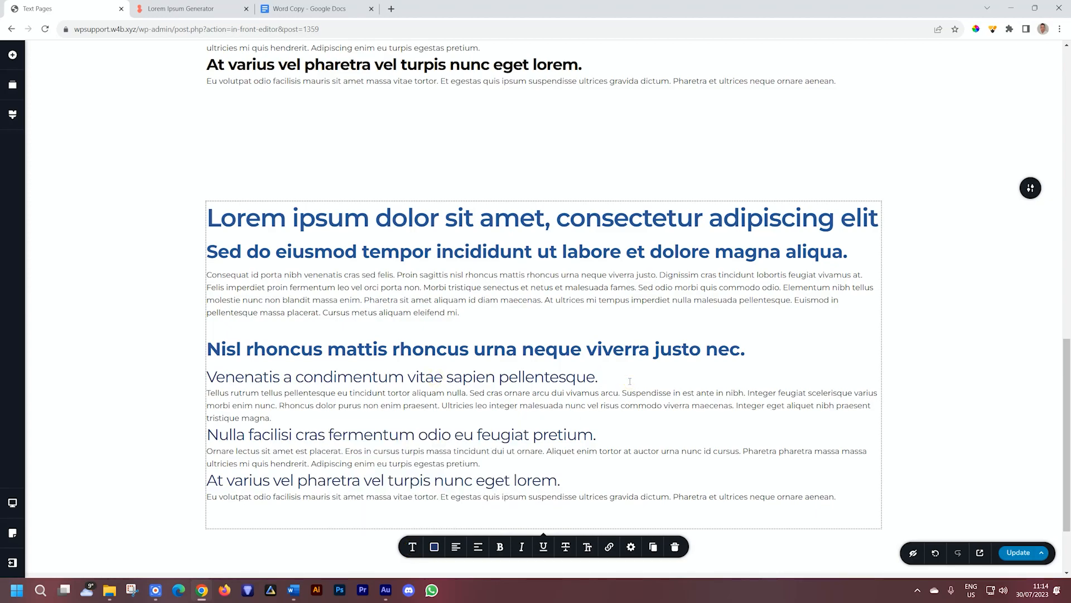
scroll(down, 3)
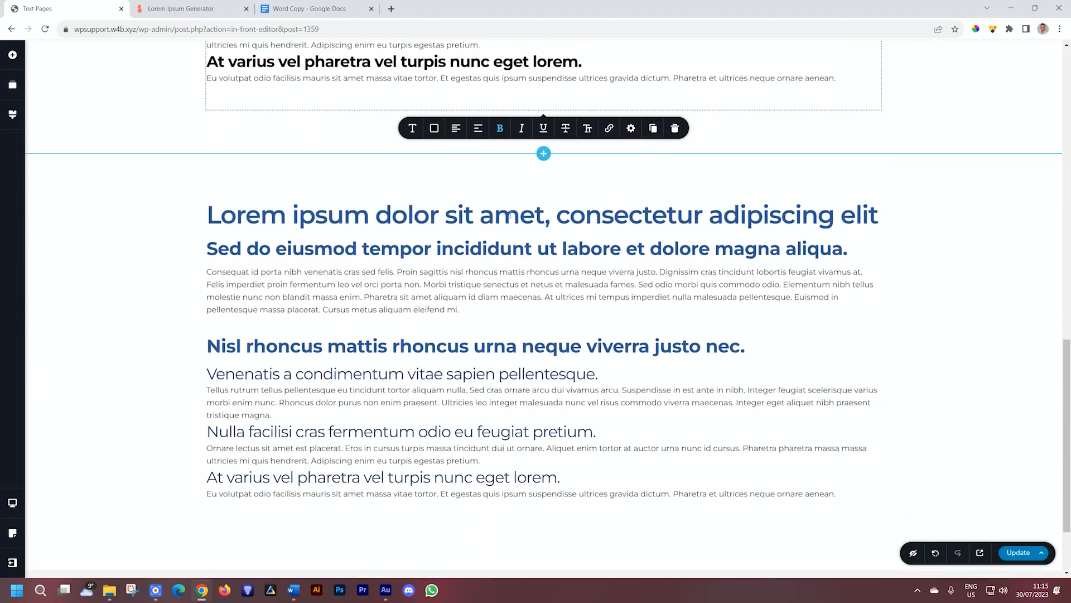
scroll(down, 3)
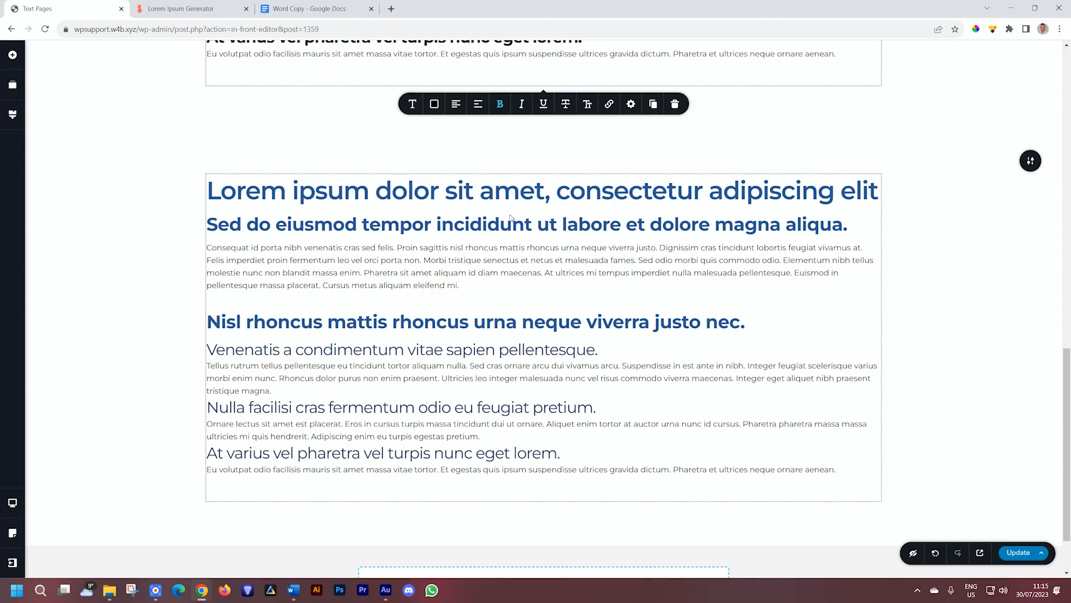
mouse_move(329, 282)
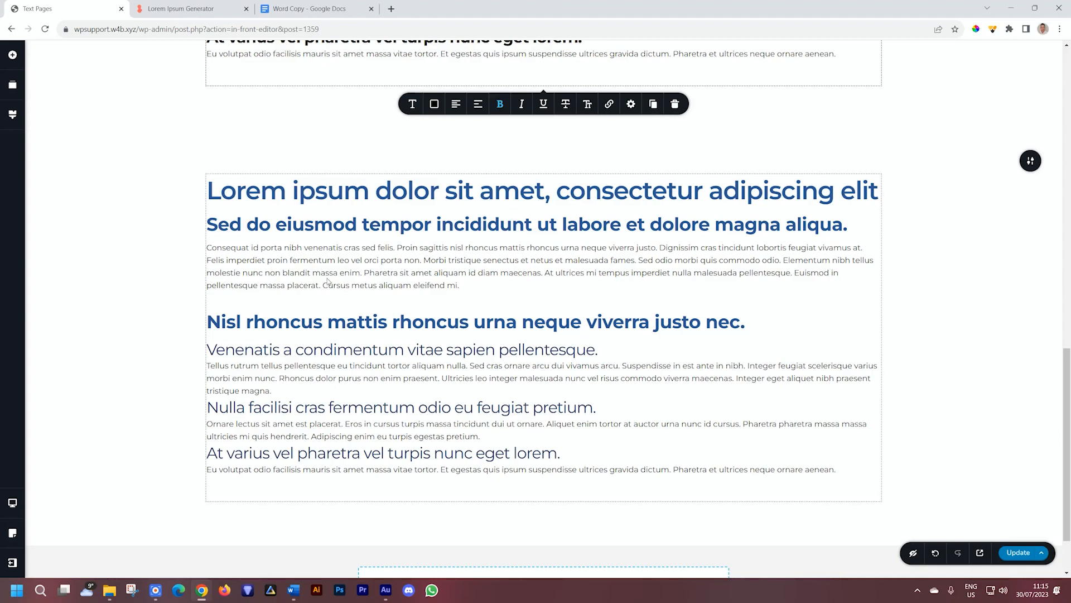